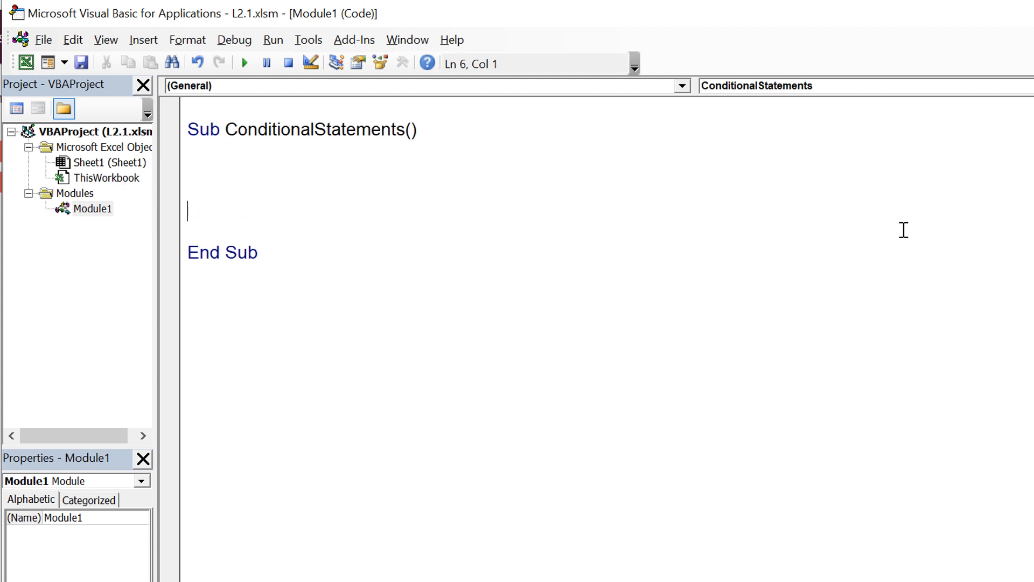
Step: Declare a Boolean variable a and assign it True in the ConditionalStatements macro
{"action": "type", "text": "Di"}
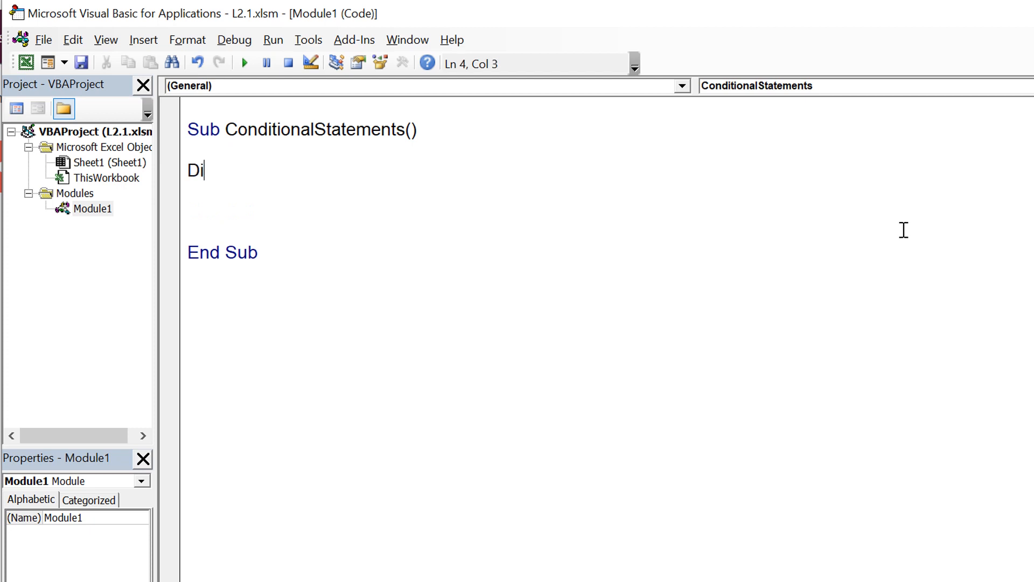
{"action": "type", "text": "m a as"}
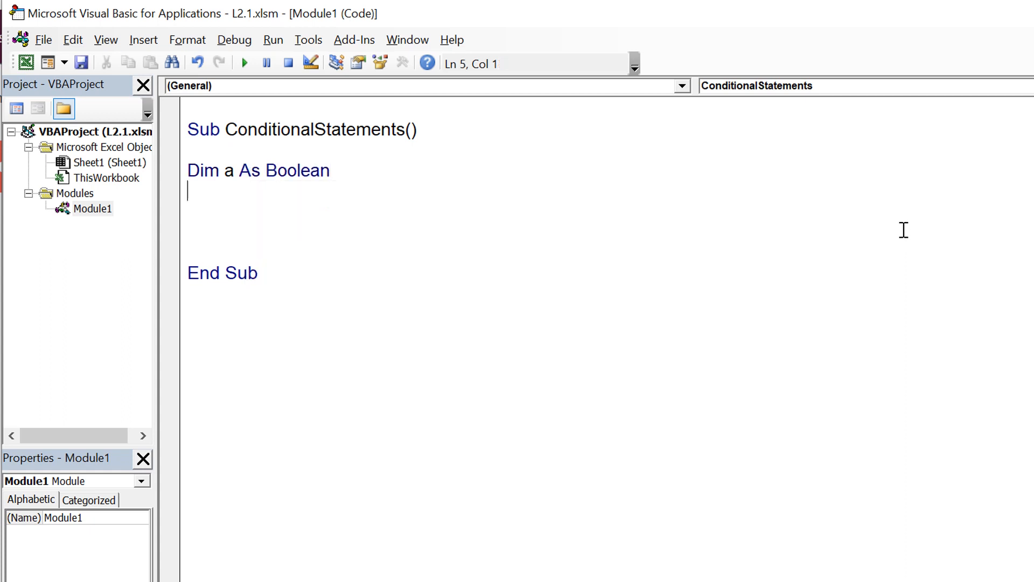
{"action": "type", "text": "a=true"}
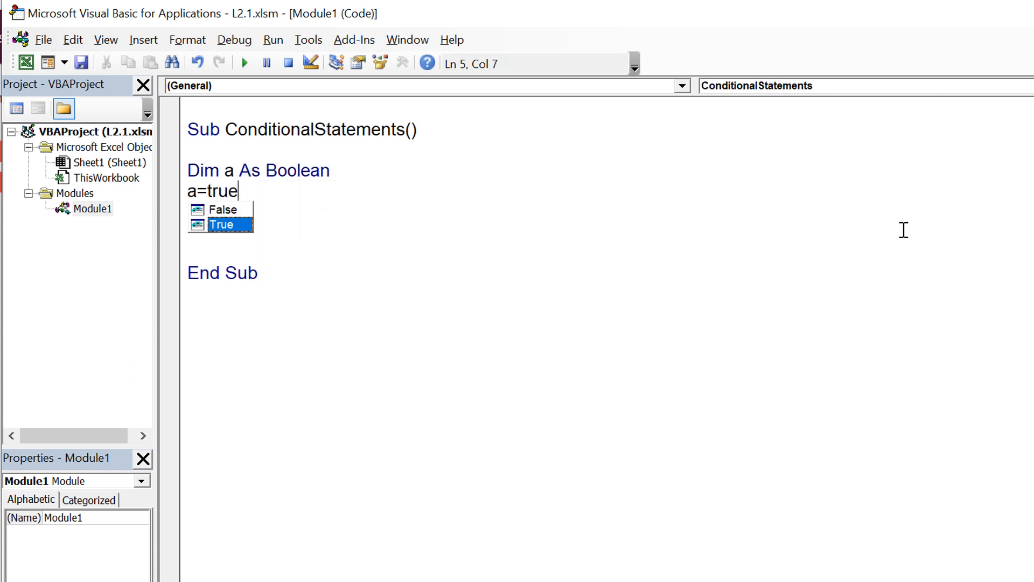
{"action": "key", "text": "Return"}
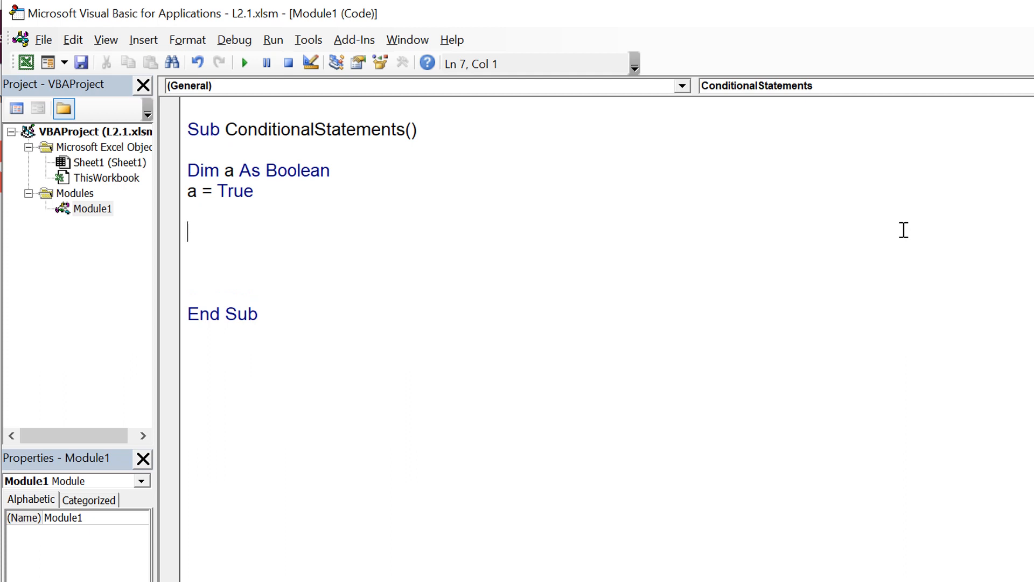
Step: Wrap a MsgBox in an If a = True Then … End If block
{"action": "type", "text": "msgbo"}
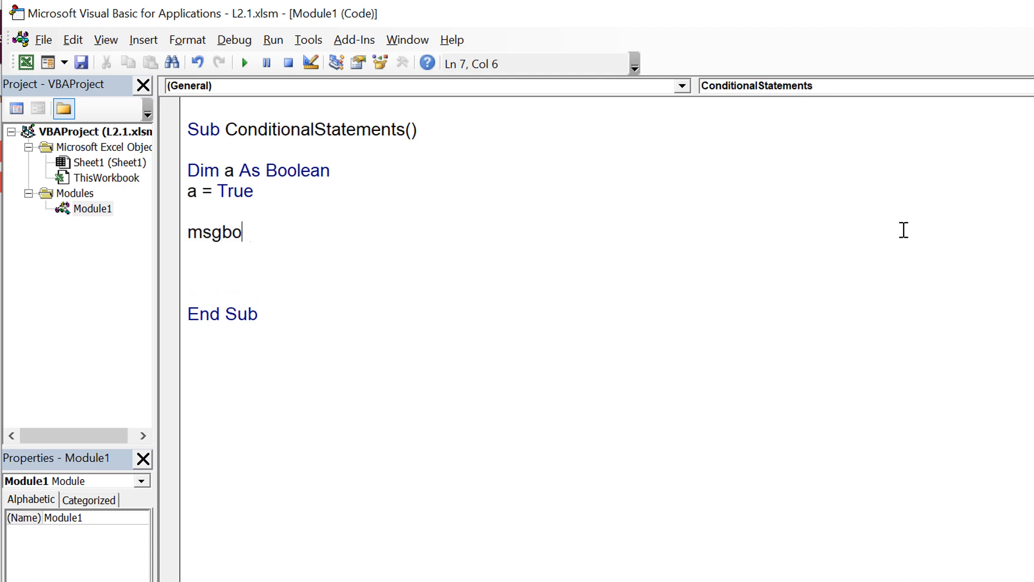
{"action": "type", "text": "x \"Kamal"}
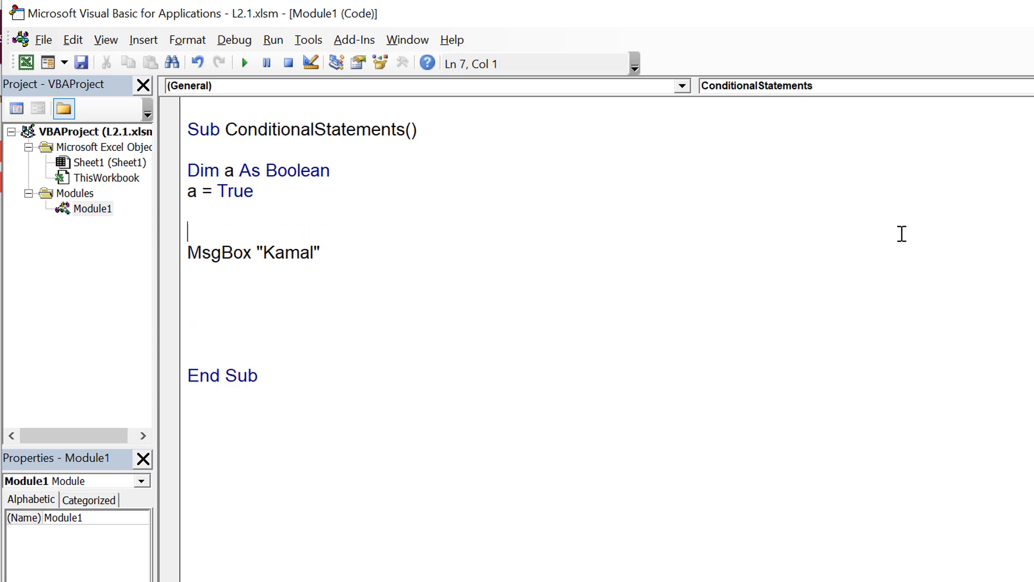
{"action": "type", "text": "If a"}
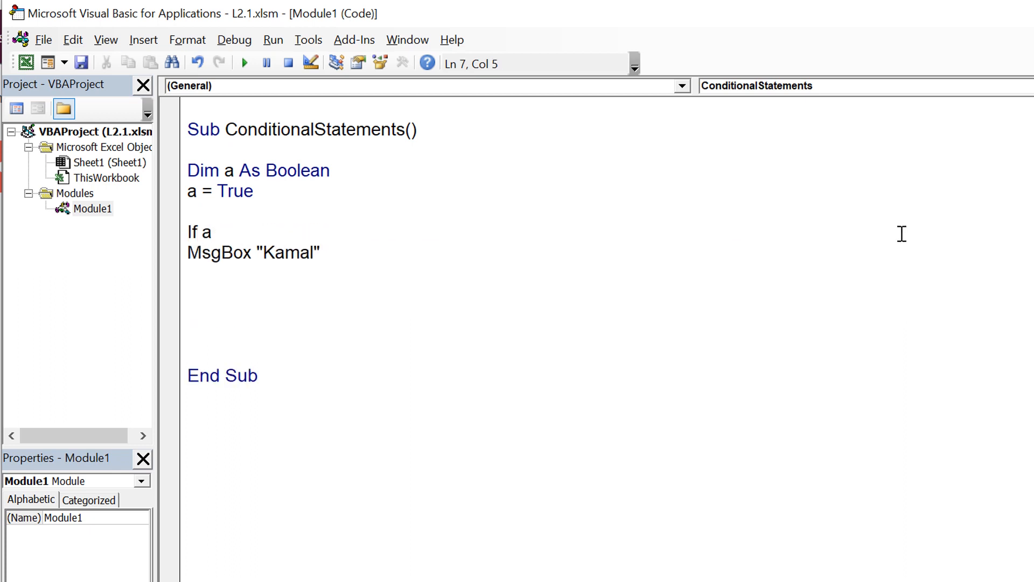
{"action": "type", "text": "= True Then"}
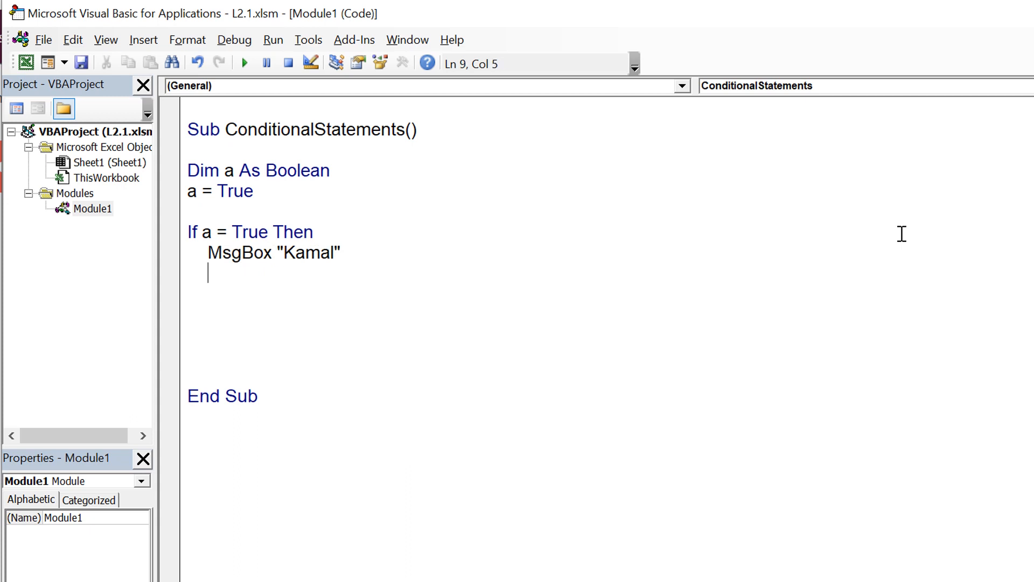
{"action": "type", "text": "End"}
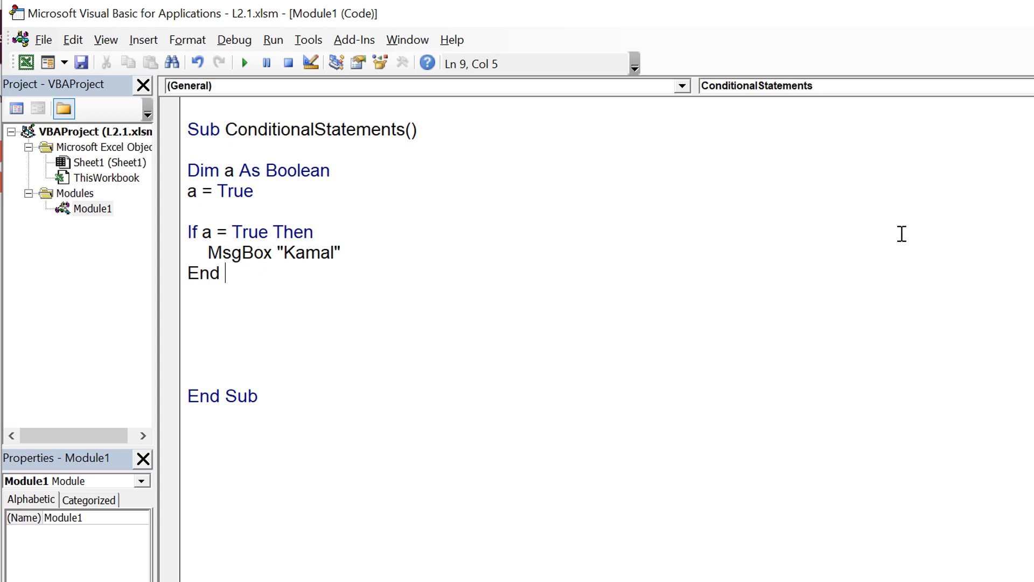
{"action": "key", "text": "Return"}
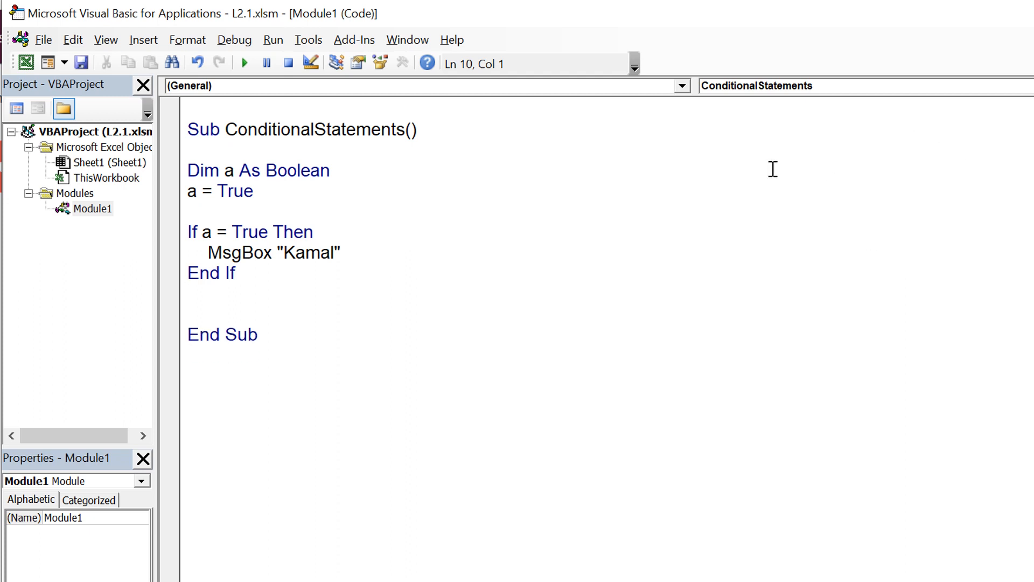
Step: Set a to False and add an Else branch with MsgBox "Extreme Automation"
{"action": "left_click", "coordinate": [243, 62]}
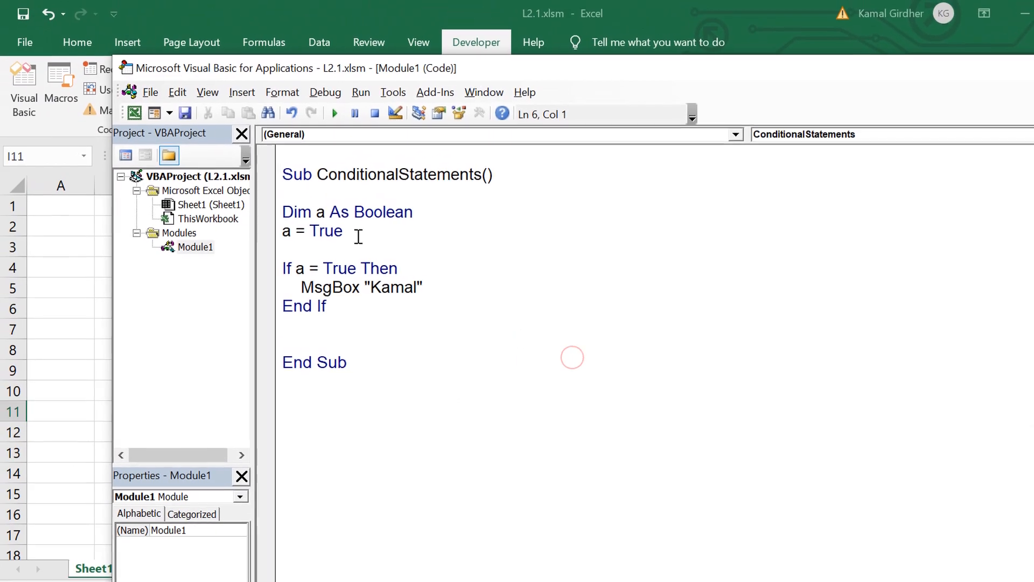
{"action": "type", "text": "false"}
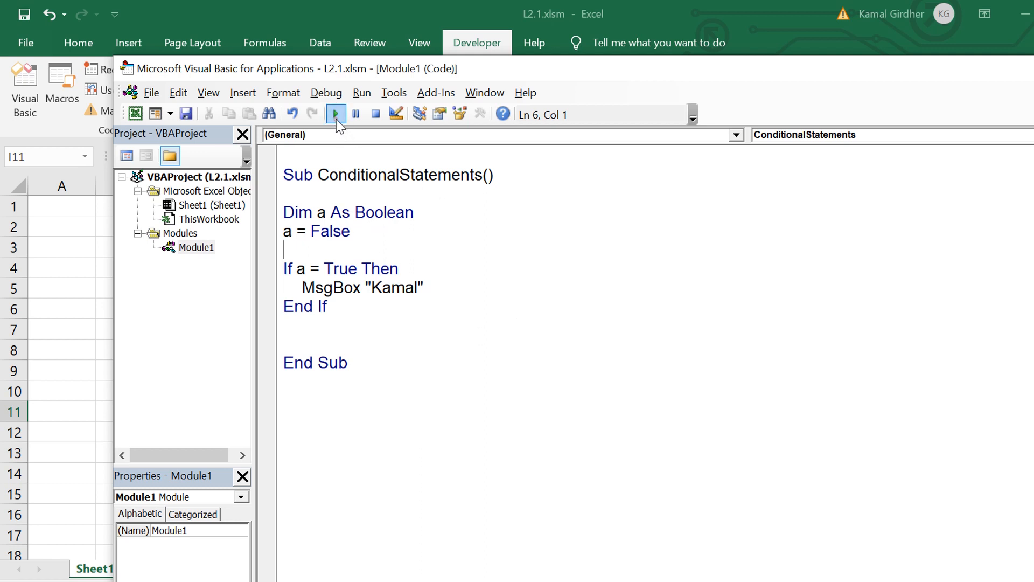
{"action": "mouse_move", "coordinate": [330, 269]}
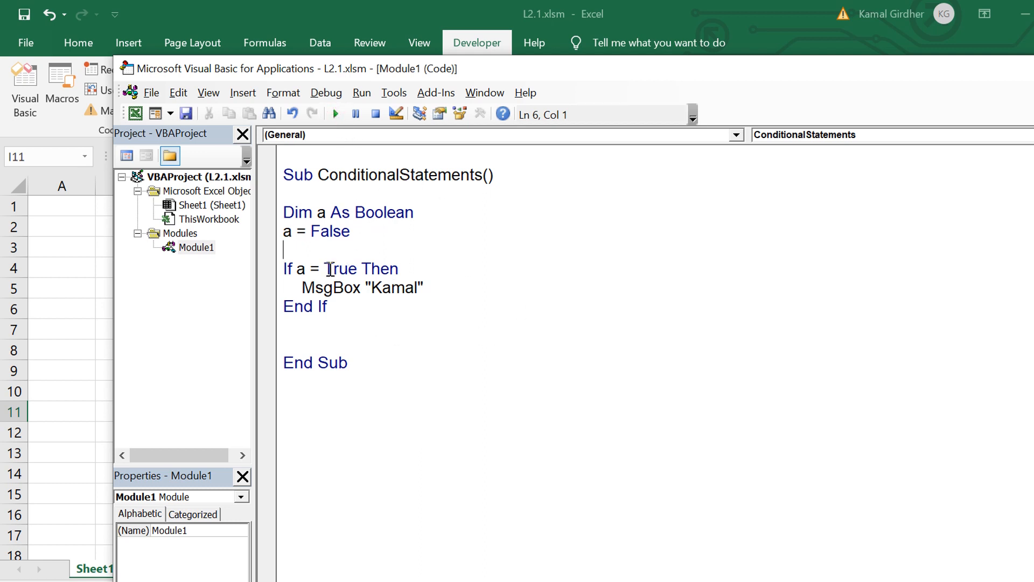
{"action": "mouse_move", "coordinate": [334, 233]}
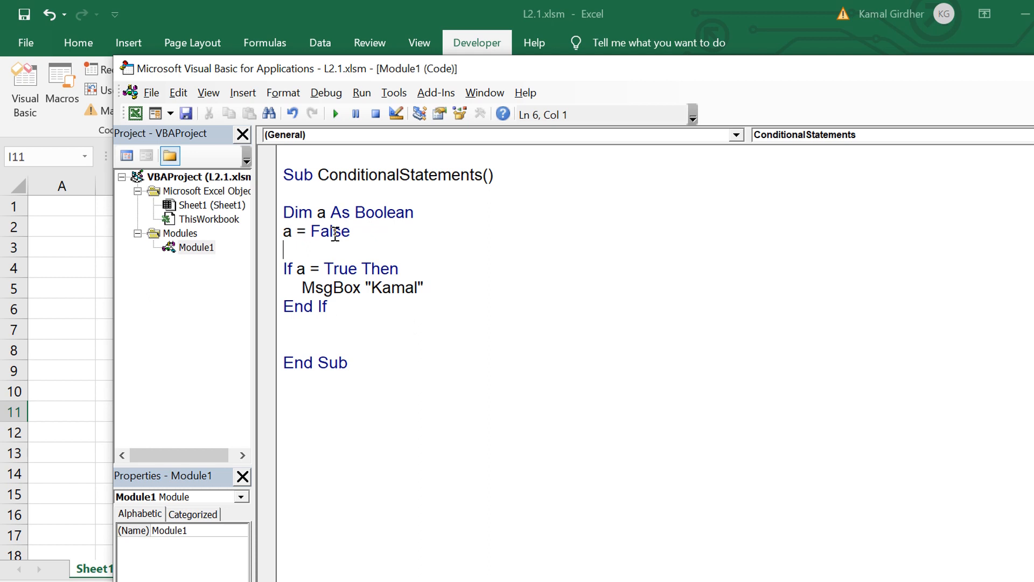
{"action": "left_click", "coordinate": [424, 286]}
{"action": "type", "text": "Else"}
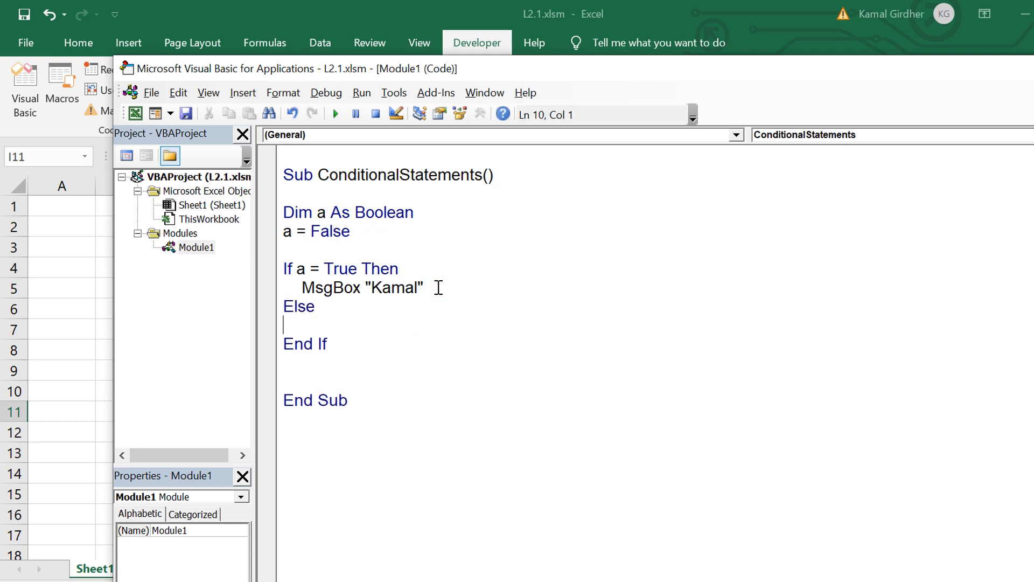
{"action": "type", "text": "Msgbox \""}
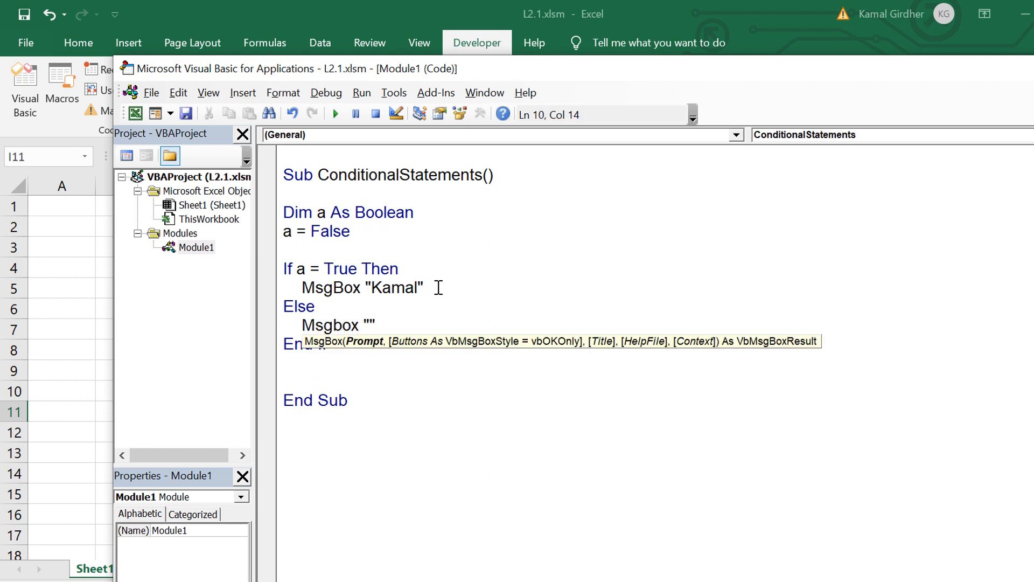
{"action": "key", "text": "Left"}
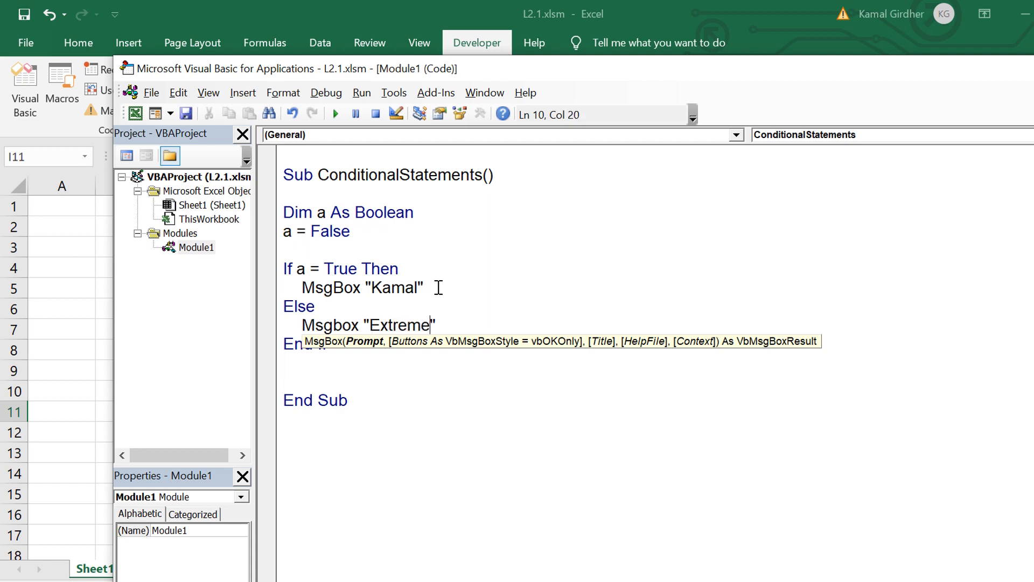
{"action": "type", "text": "Automation"}
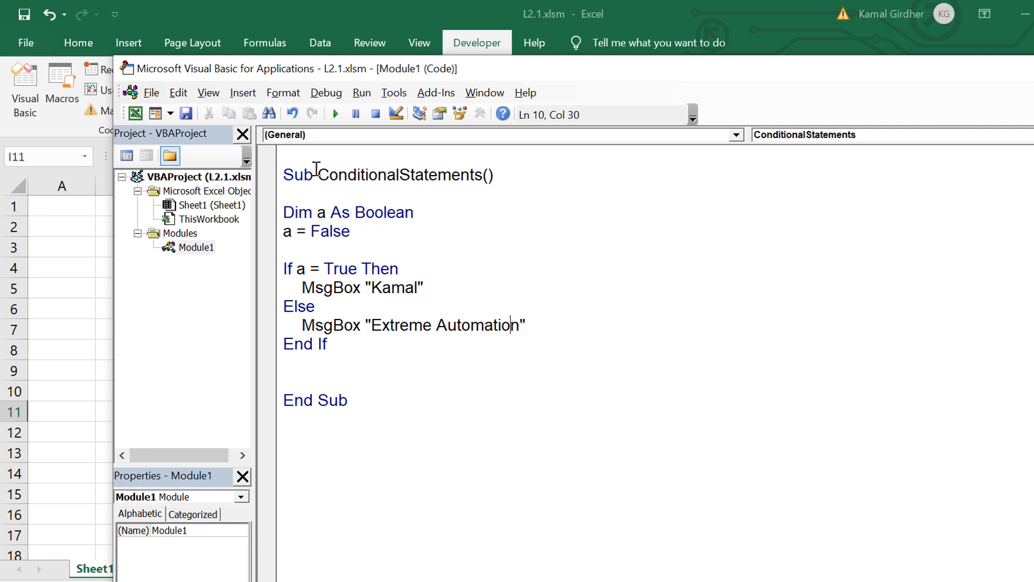
Step: Run the macro and dismiss the Extreme Automation message
{"action": "left_click", "coordinate": [335, 113]}
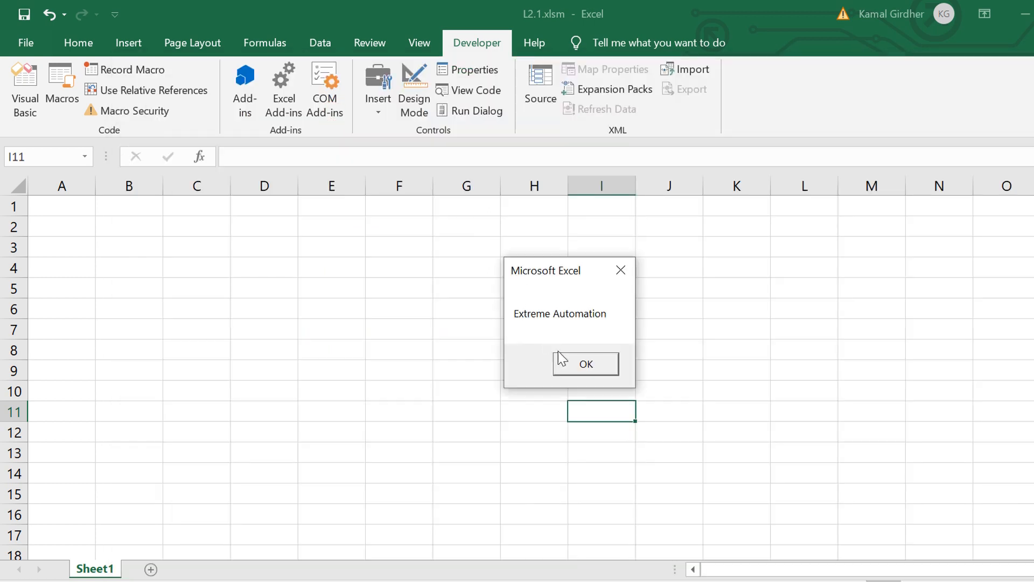
{"action": "left_click", "coordinate": [585, 363]}
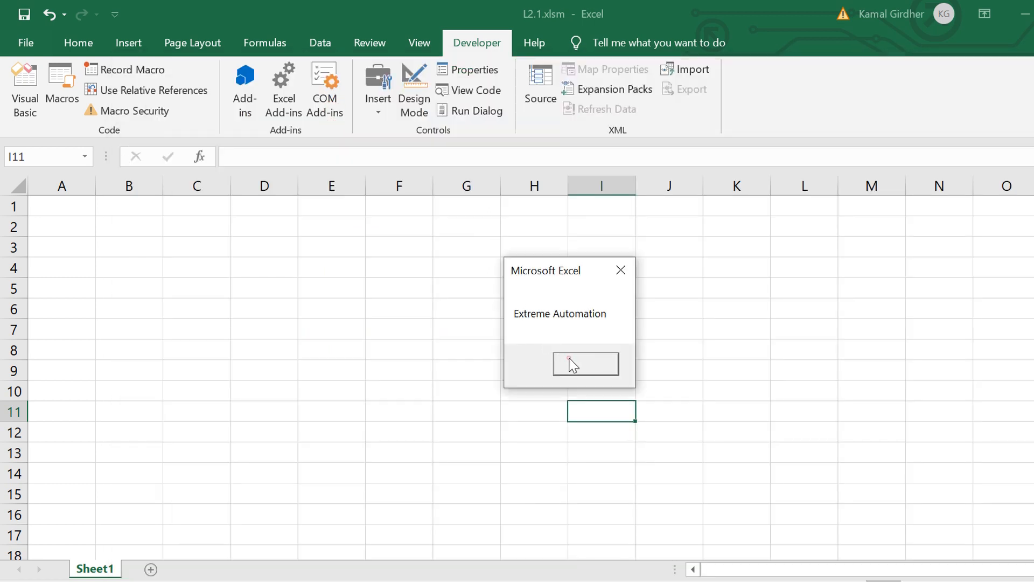
{"action": "left_click", "coordinate": [584, 363]}
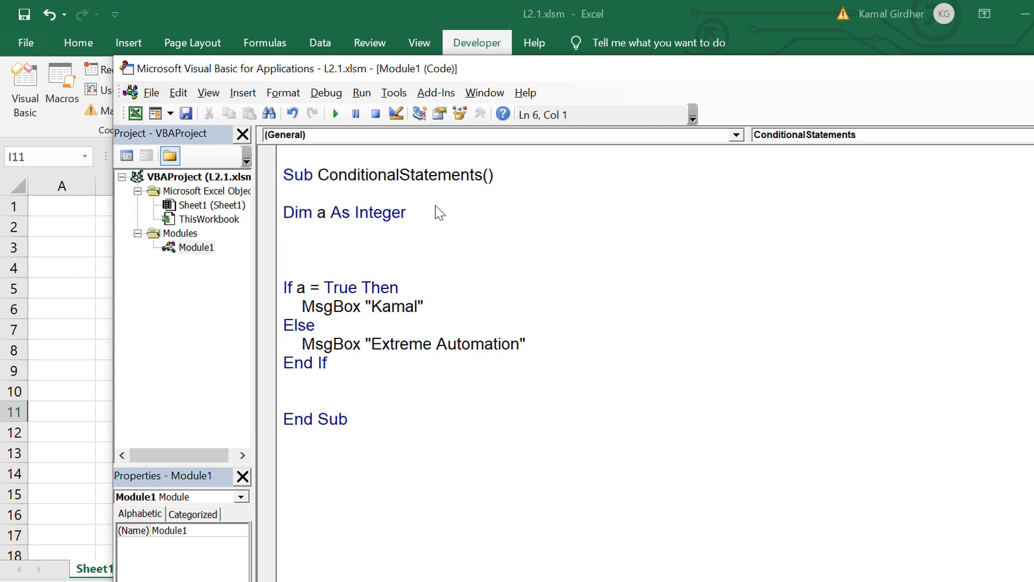
Step: Read a from an InputBox "Enter any number" converted with CInt
{"action": "type", "text": "Inputbox"}
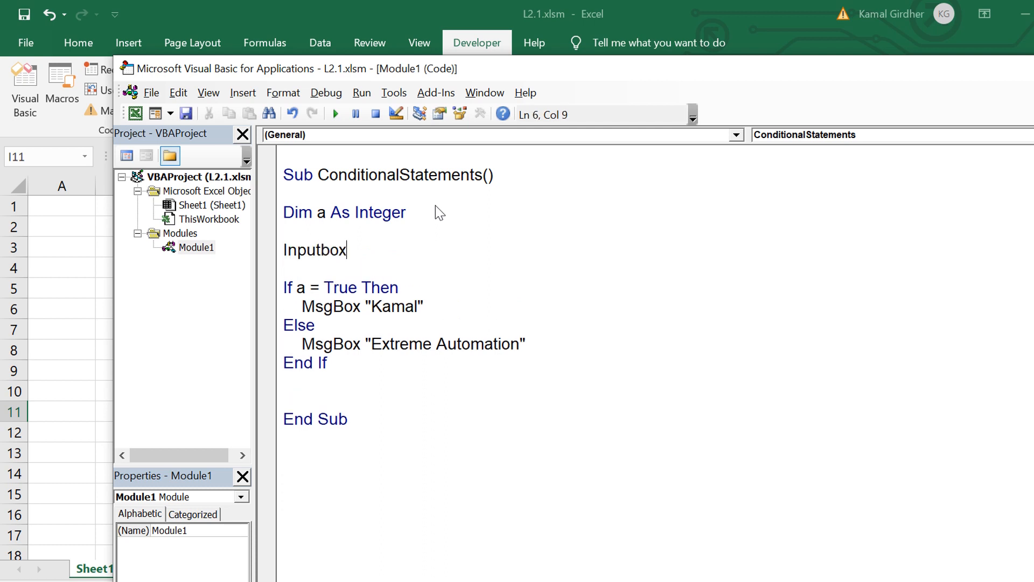
{"action": "type", "text": "a = Inputbox("}
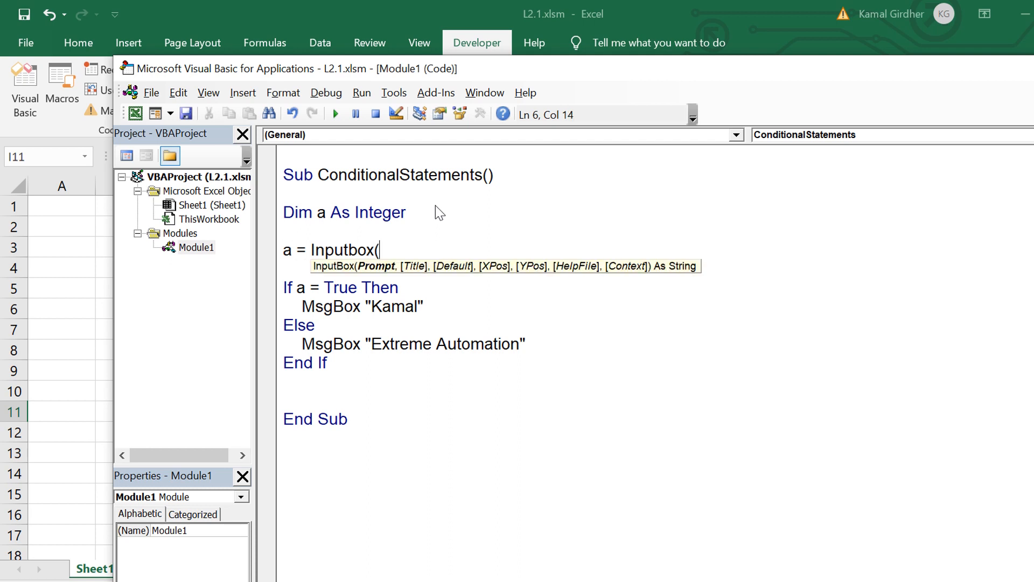
{"action": "type", "text": "\"E\")"}
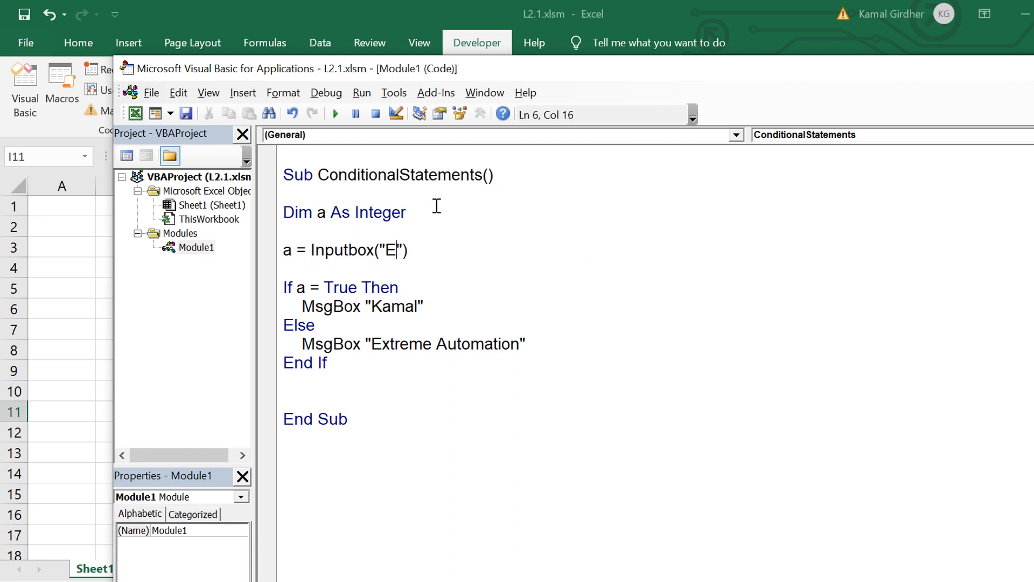
{"action": "type", "text": "nter any number"}
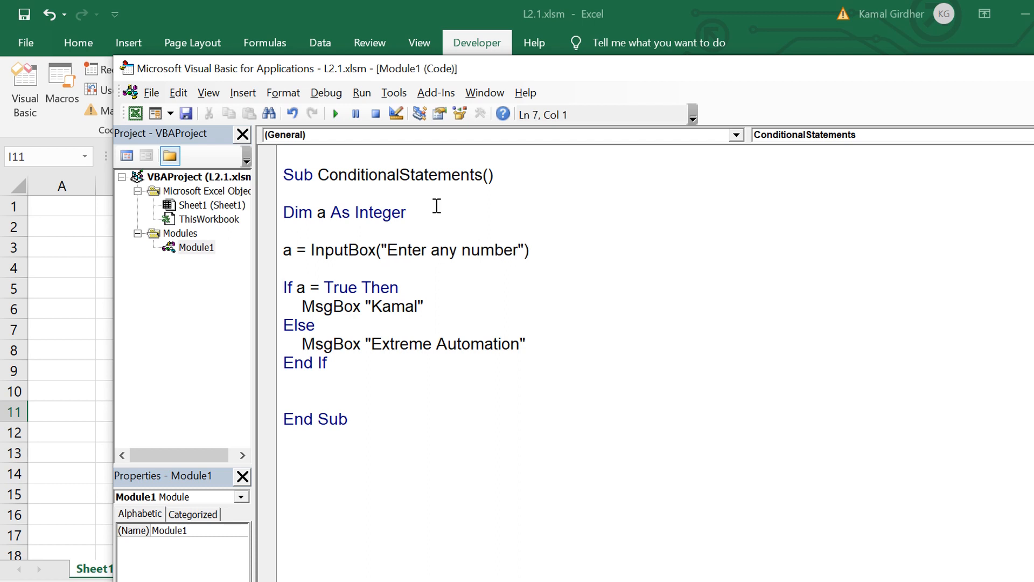
{"action": "left_click", "coordinate": [283, 233]}
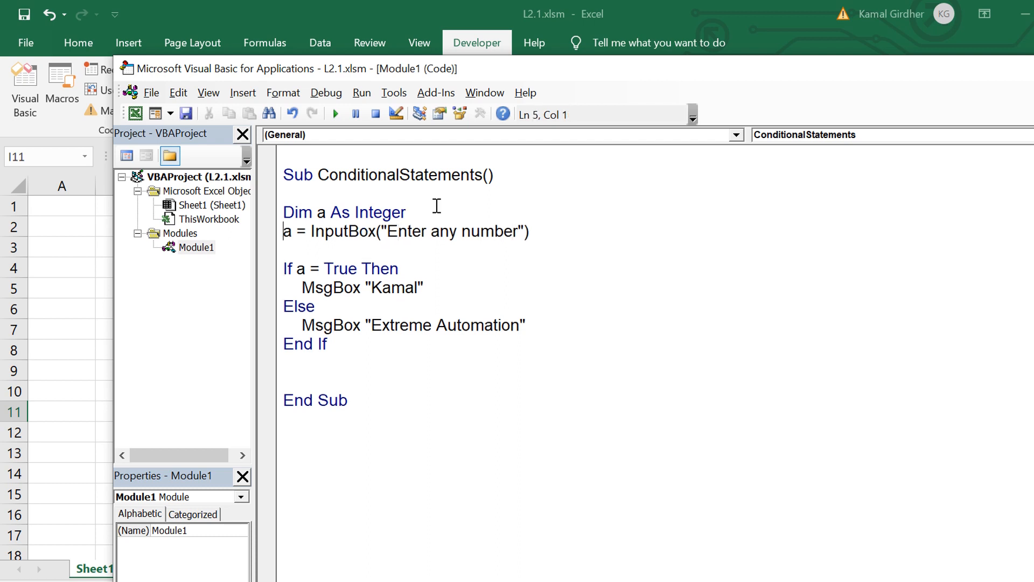
{"action": "type", "text": "cin"}
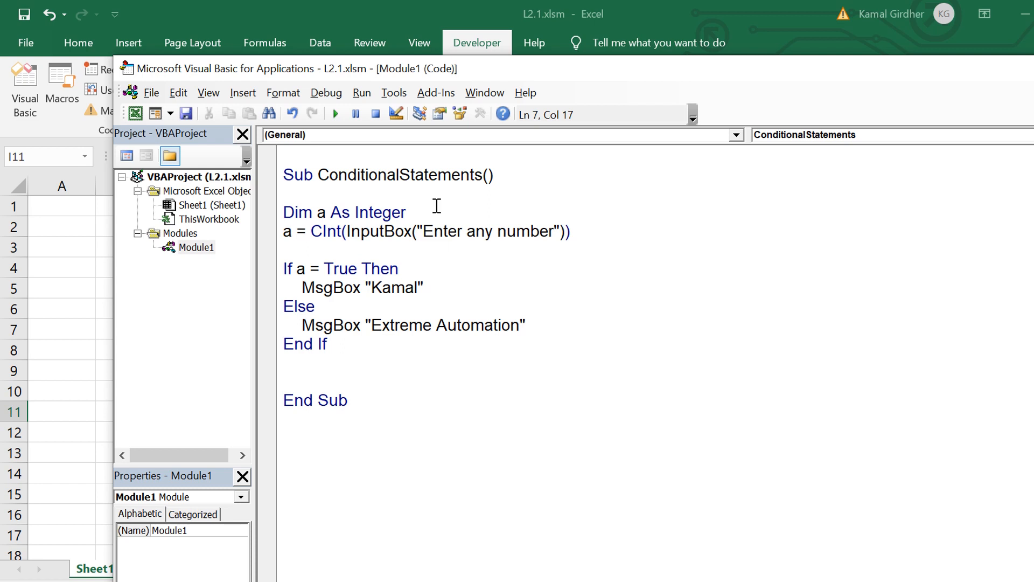
Step: Change the If condition from a = True to a > 100
{"action": "key", "text": "Delete"}
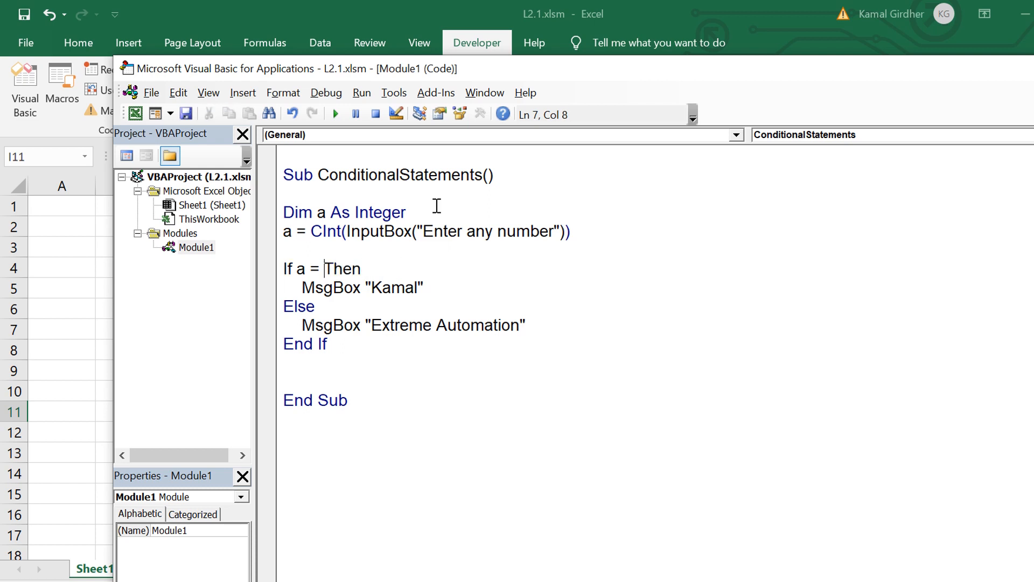
{"action": "type", "text": ">100"}
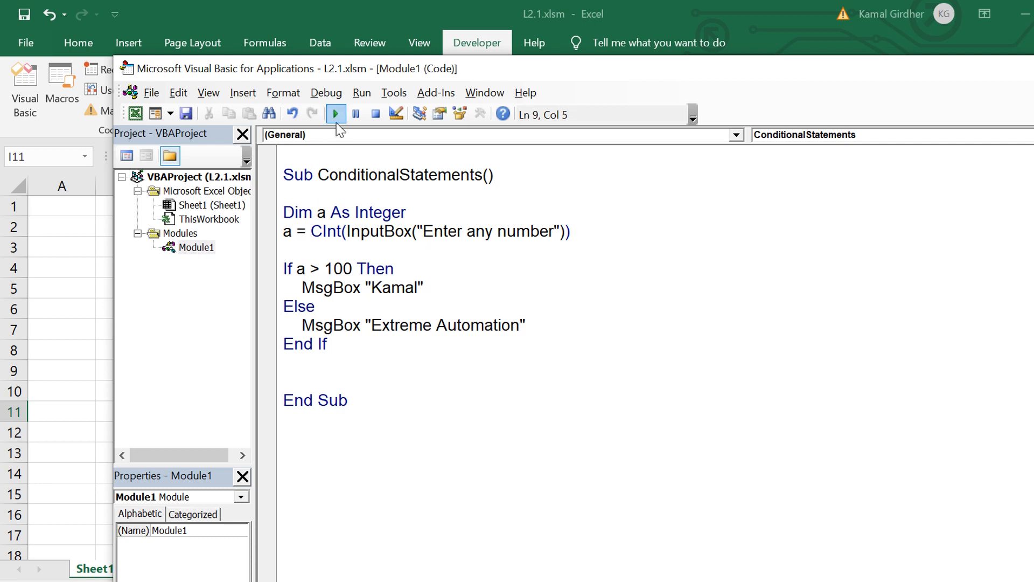
Step: Run the macro with 40 (Extreme Automation) and again with 120 (Kamal)
{"action": "left_click", "coordinate": [335, 113]}
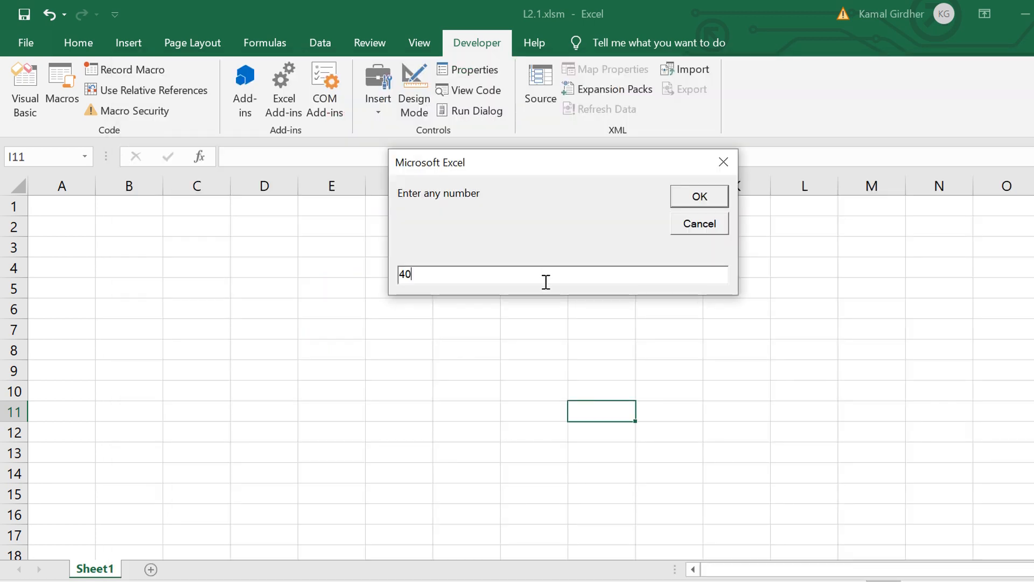
{"action": "left_click", "coordinate": [698, 196]}
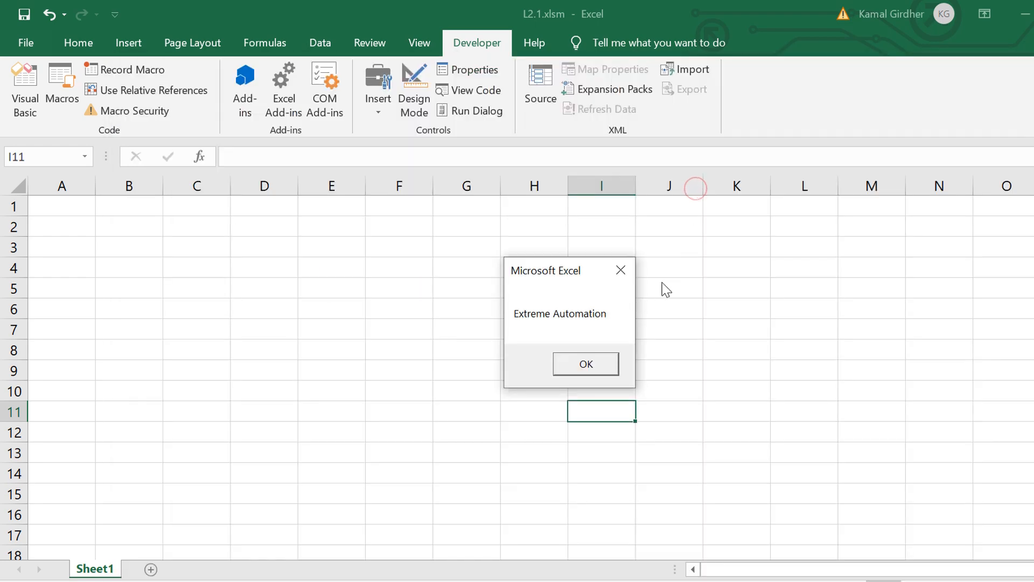
{"action": "left_click", "coordinate": [584, 364]}
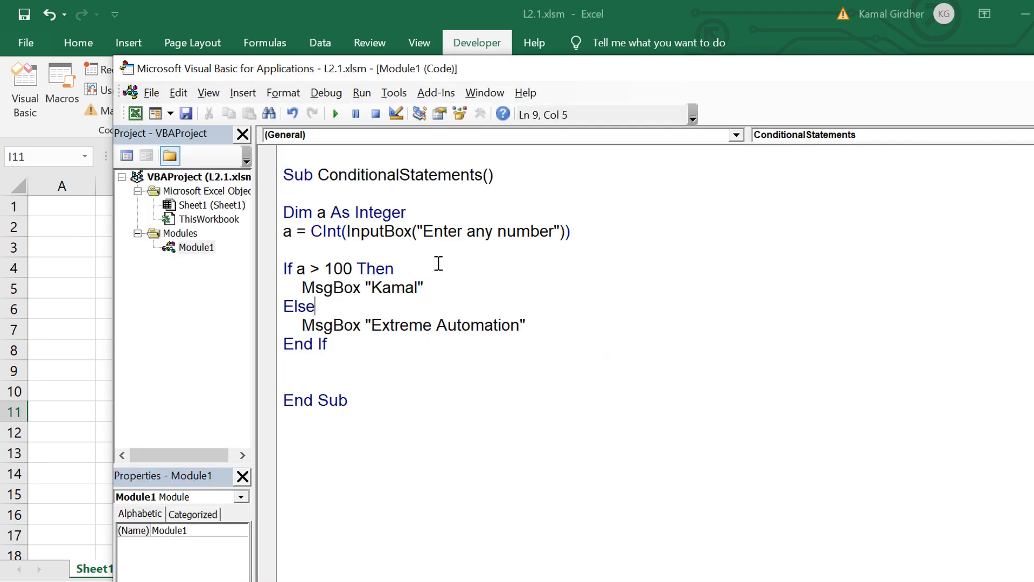
{"action": "left_click", "coordinate": [334, 113]}
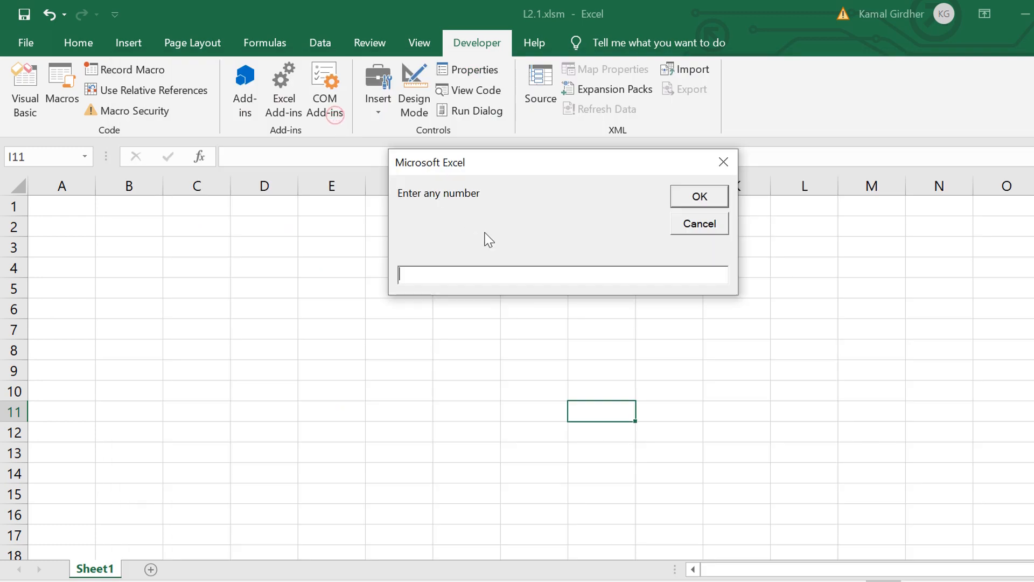
{"action": "type", "text": "120"}
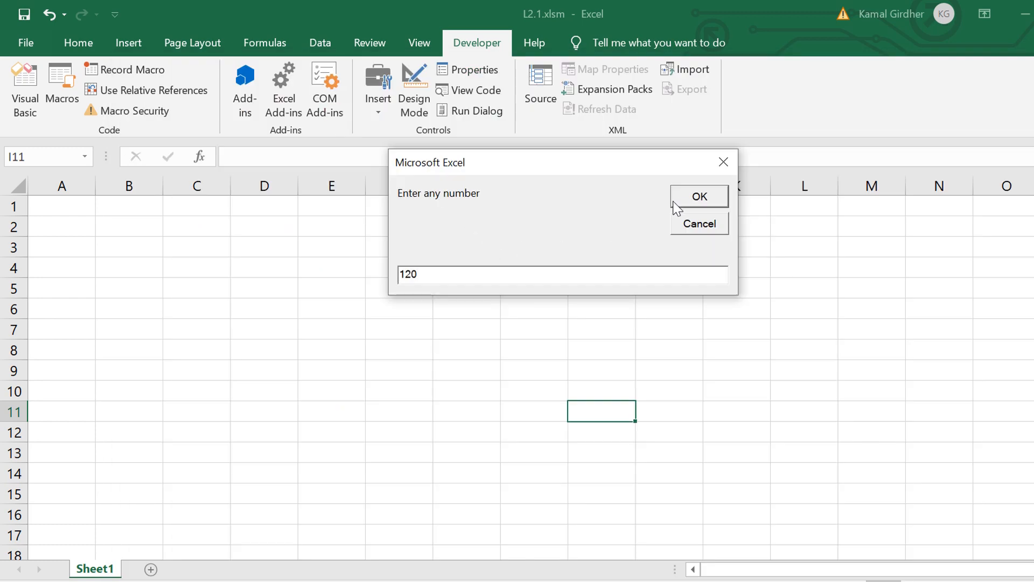
{"action": "left_click", "coordinate": [698, 196]}
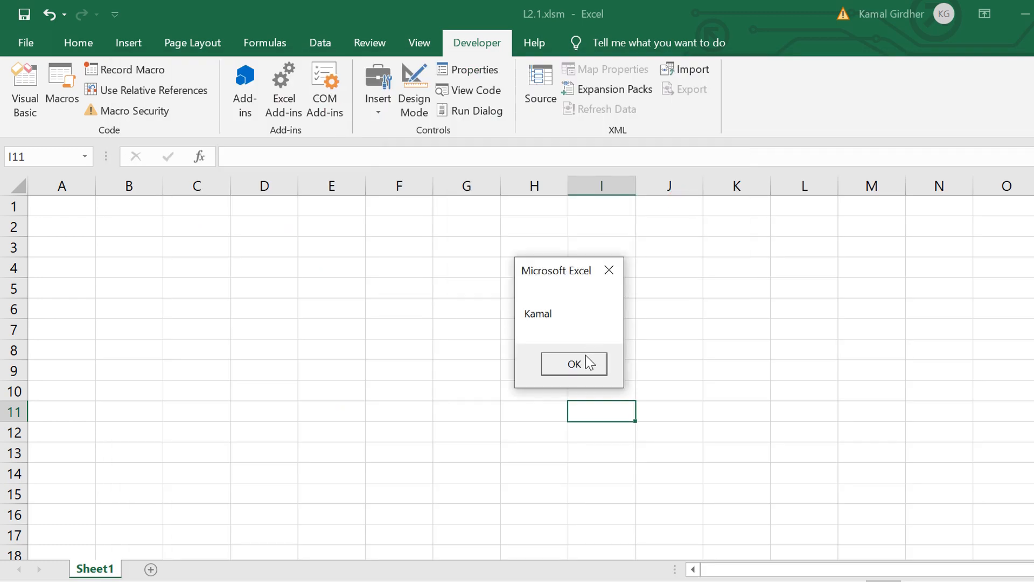
Step: Delete the old If block and add range comments: a < 10 Girdher, < 50 Kamal
{"action": "left_click", "coordinate": [572, 363]}
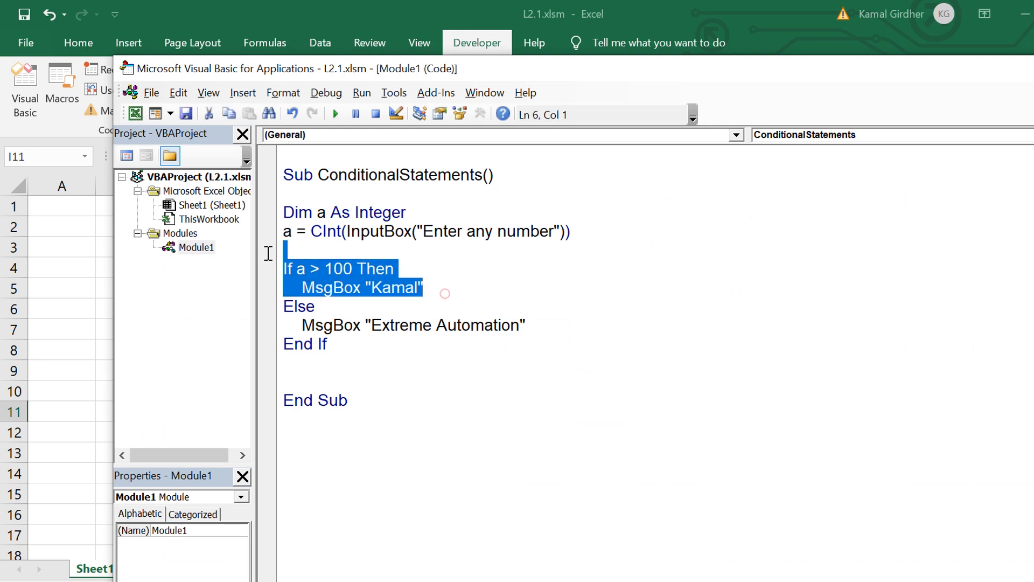
{"action": "mouse_move", "coordinate": [376, 302]}
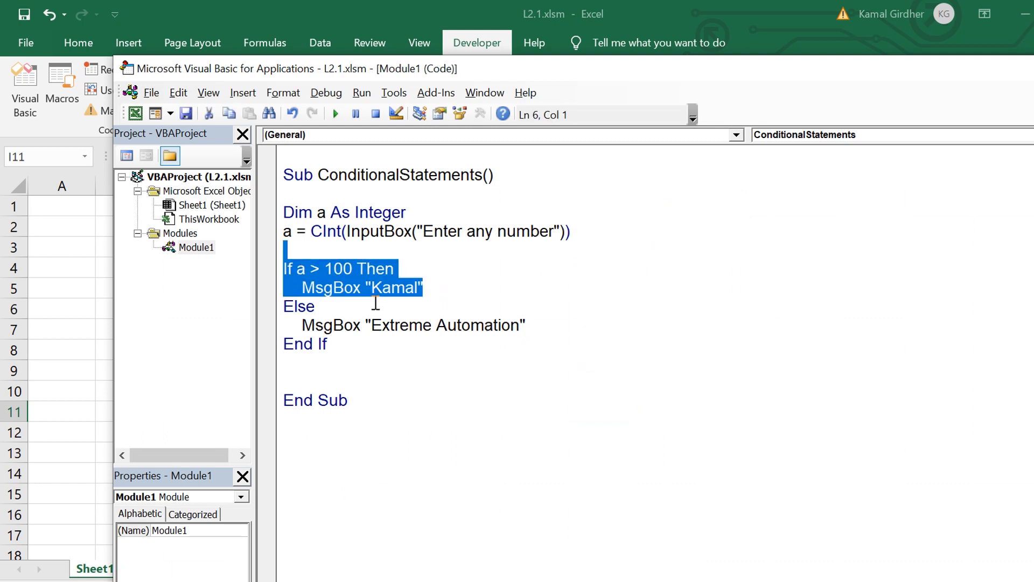
{"action": "double_click", "coordinate": [323, 344]}
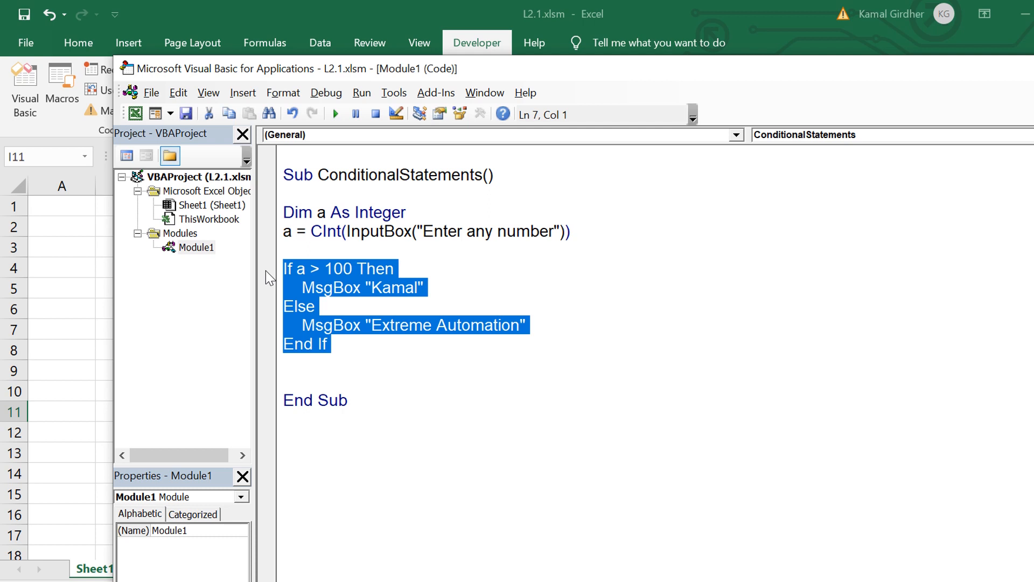
{"action": "key", "text": "Delete"}
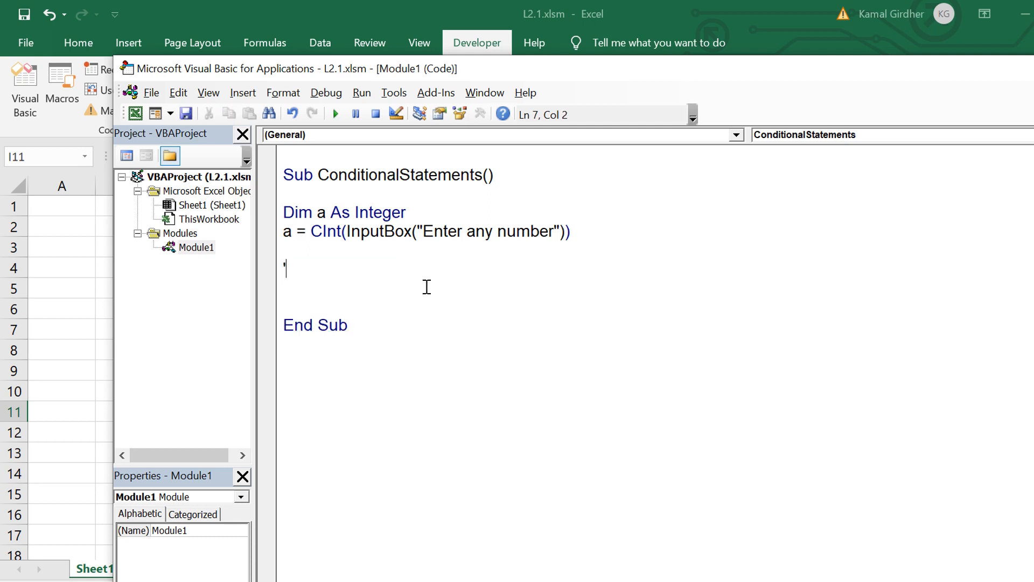
{"action": "type", "text": "10>a"}
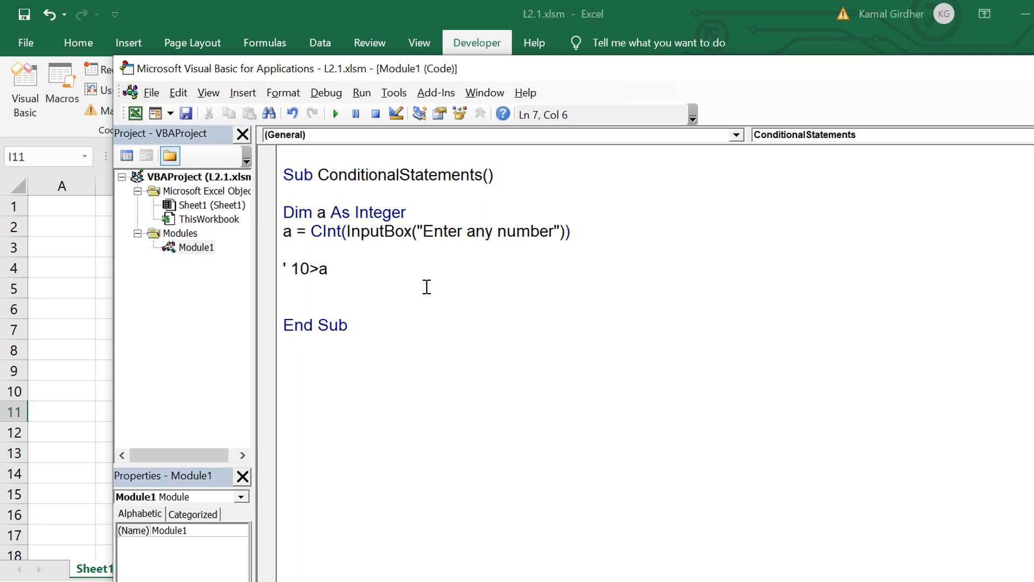
{"action": "type", "text": "<"}
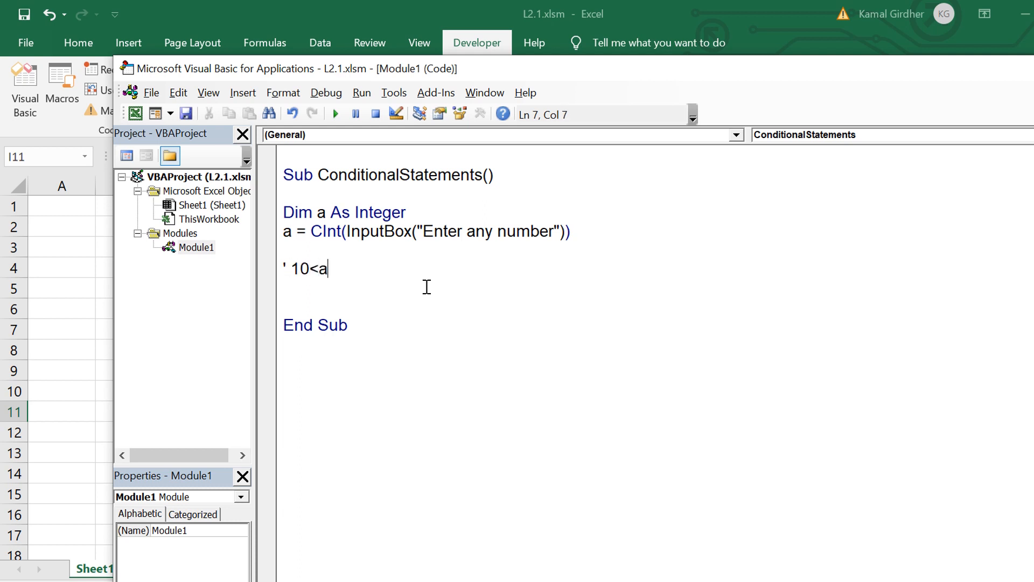
{"action": "type", "text": "<50 - Kamal"}
{"action": "left_click", "coordinate": [503, 288]}
{"action": "type", "text": "'<10"}
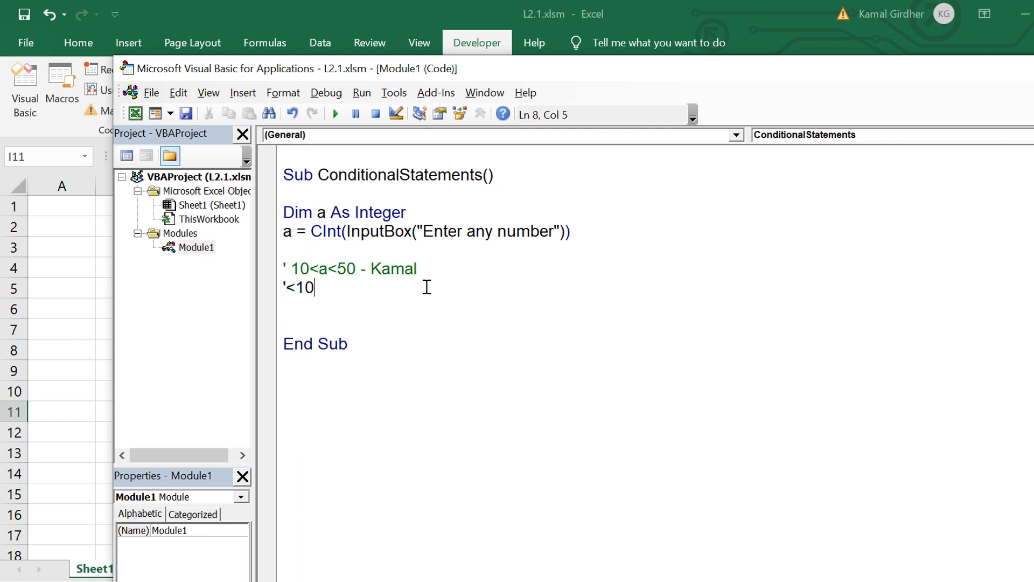
{"action": "type", "text": "- Girdhe"}
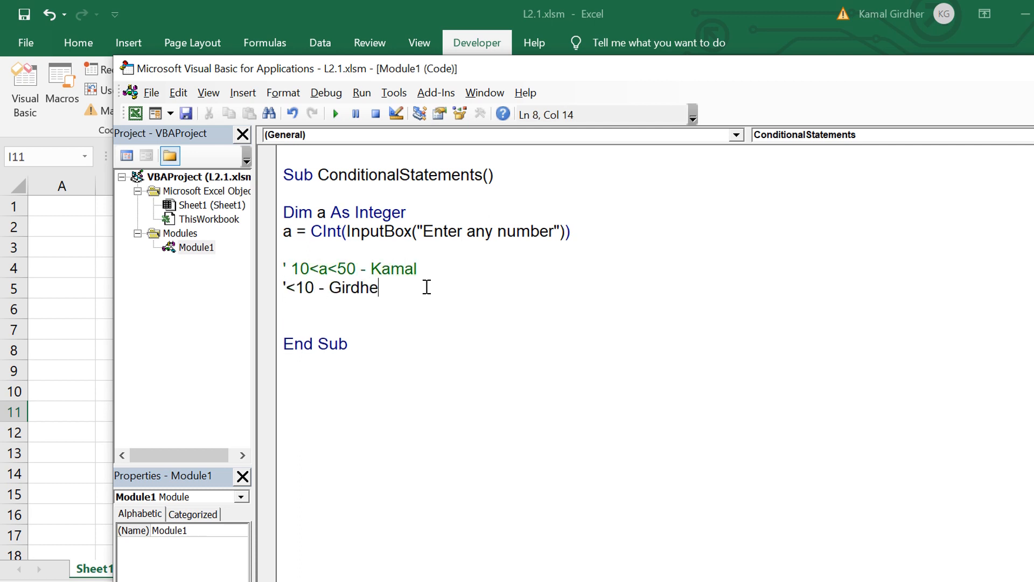
{"action": "key", "text": "enter"}
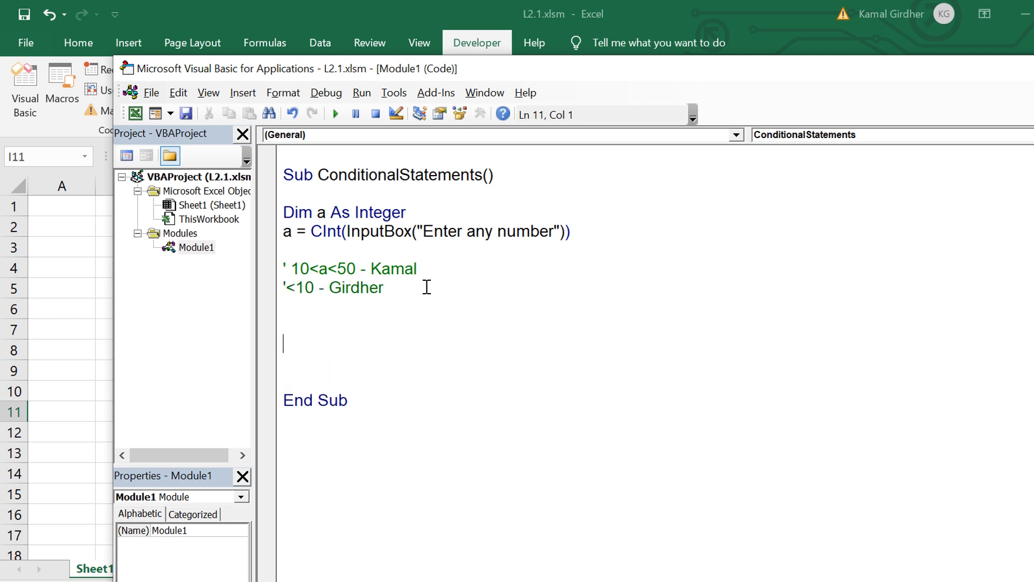
Step: Write If a < 10 Then MsgBox "Girdher" with an empty Else branch
{"action": "type", "text": "if a<"}
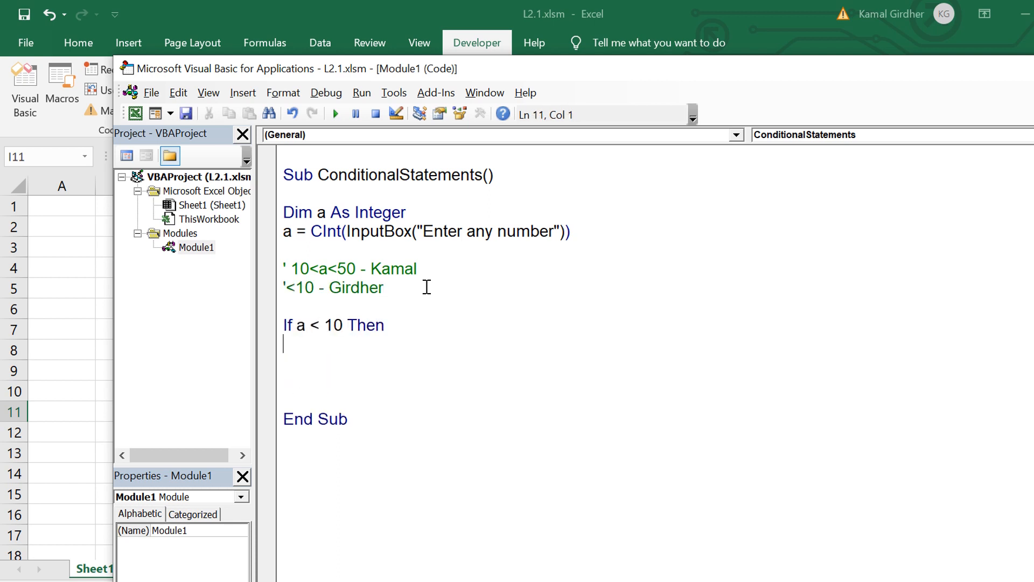
{"action": "type", "text": "msgbo"}
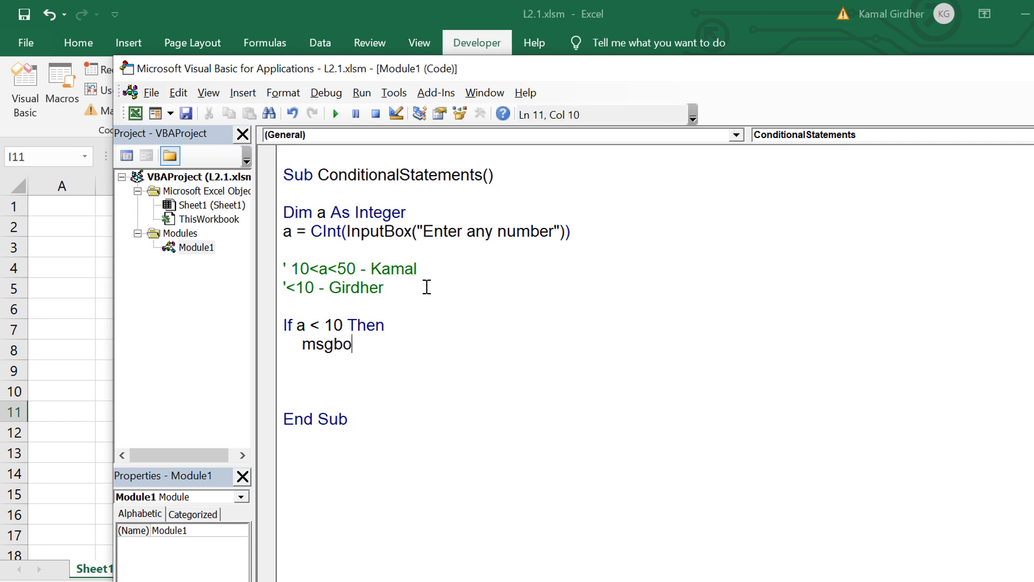
{"action": "type", "text": "\"Girdher"}
{"action": "left_click", "coordinate": [423, 362]}
{"action": "type", "text": "Else"}
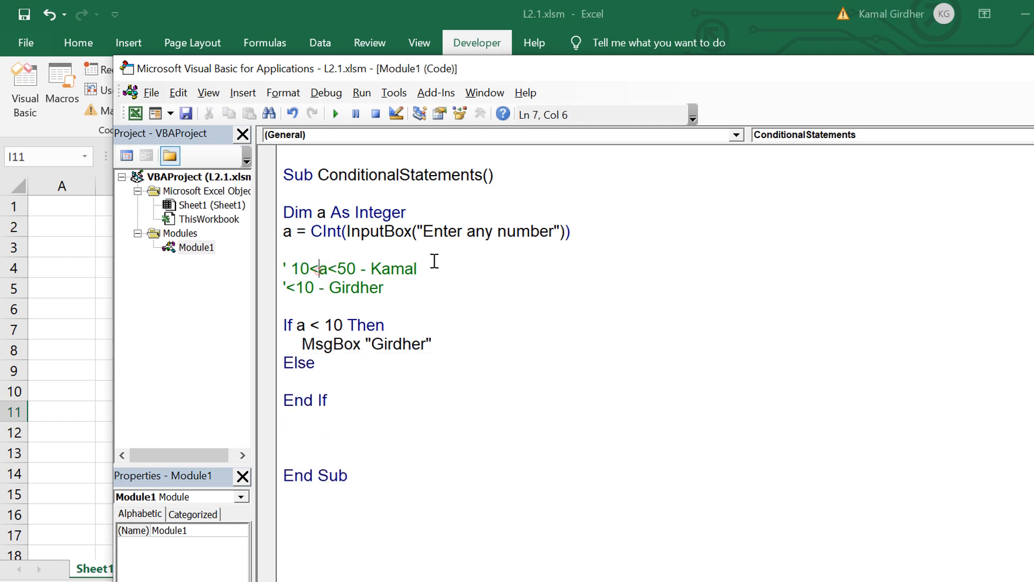
{"action": "type", "text": "="}
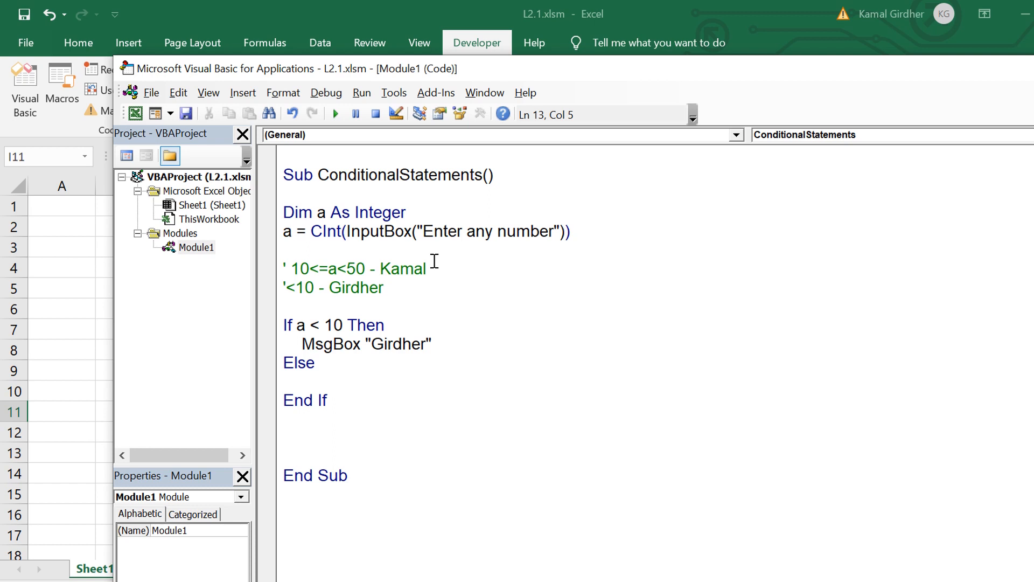
Step: Nest If a < 50 Then MsgBox "Kamal" in the Else, with an 'Otherwise - NONE' comment
{"action": "left_click", "coordinate": [302, 382]}
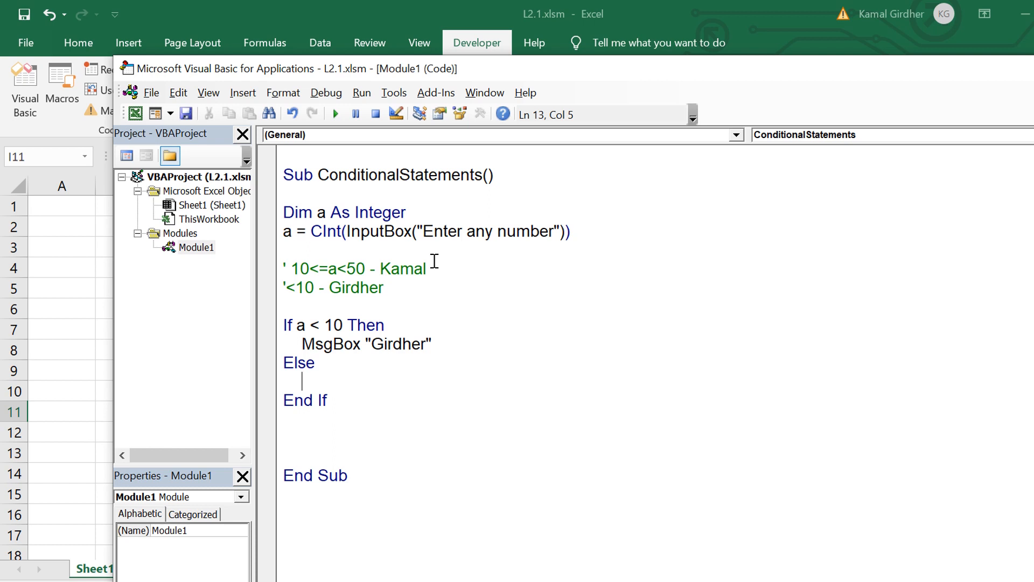
{"action": "type", "text": "if a"}
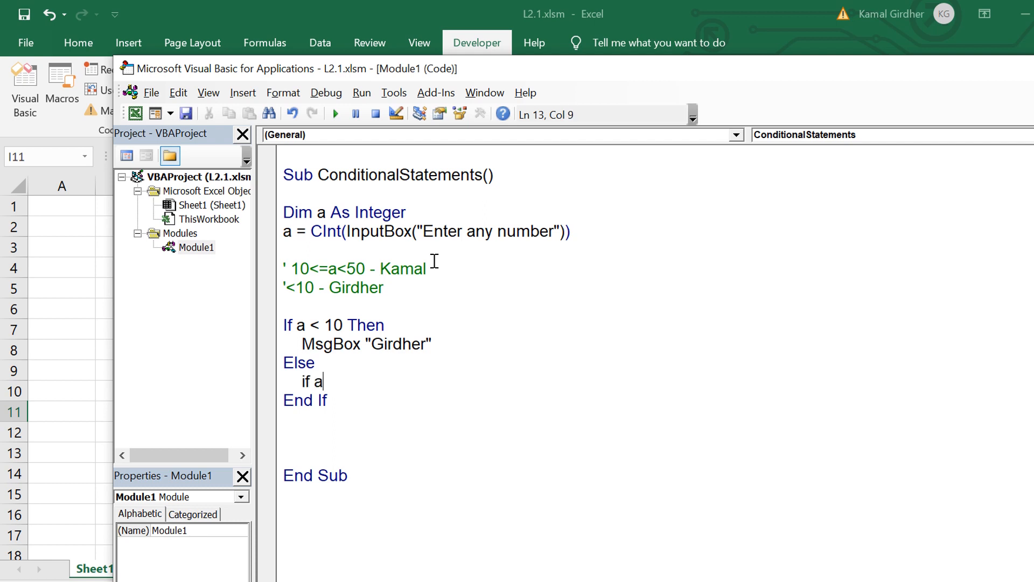
{"action": "type", "text": "<50 t"}
{"action": "type", "text": "End If"}
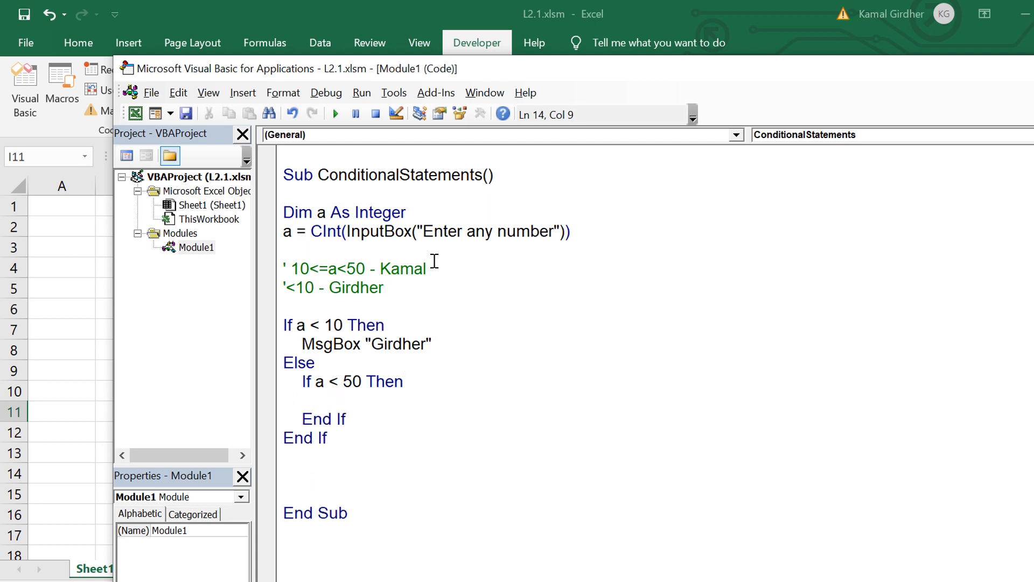
{"action": "type", "text": "Msgbox \"\""}
{"action": "type", "text": "'"}
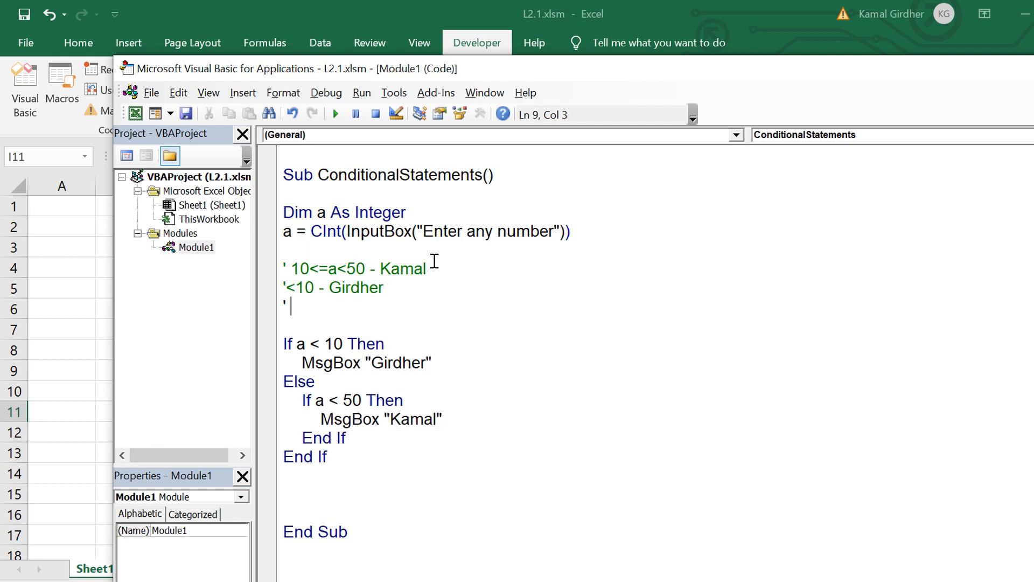
{"action": "type", "text": "Otherwose - NONE"}
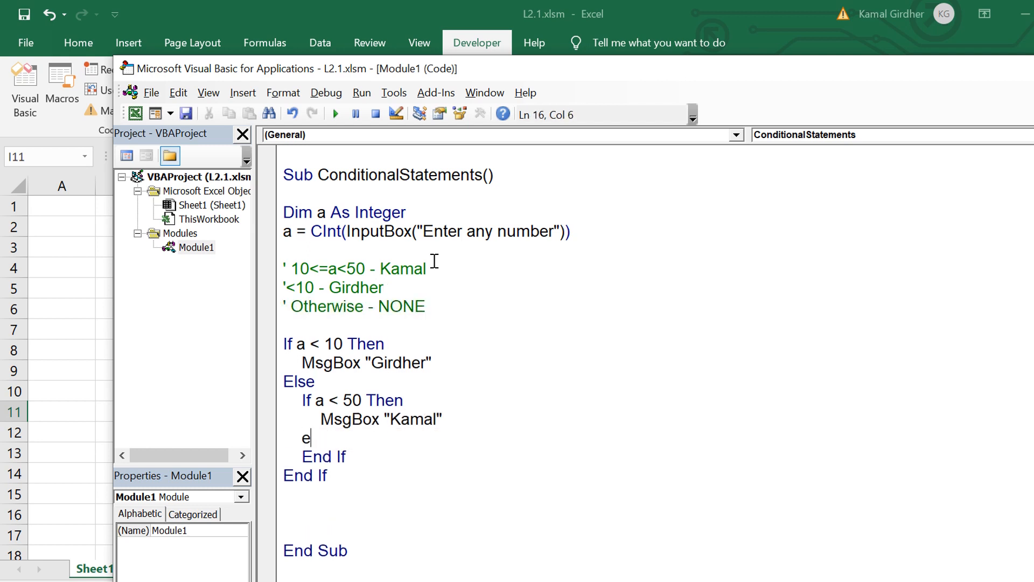
Step: Finish the NONE Else branch, then run the macro with 21 (Kamal) and 333
{"action": "type", "text": "lse"}
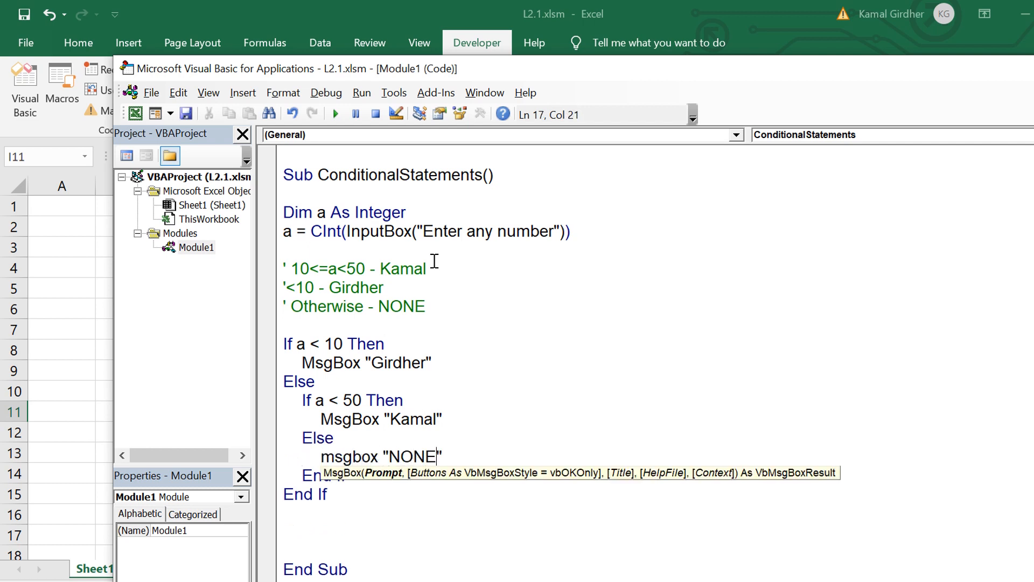
{"action": "left_click", "coordinate": [334, 114]}
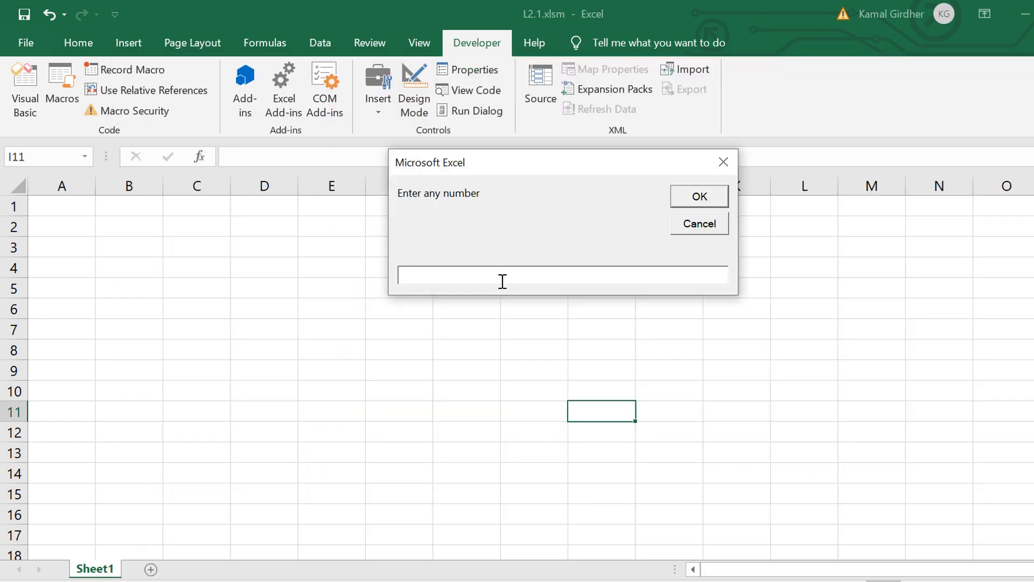
{"action": "type", "text": "21"}
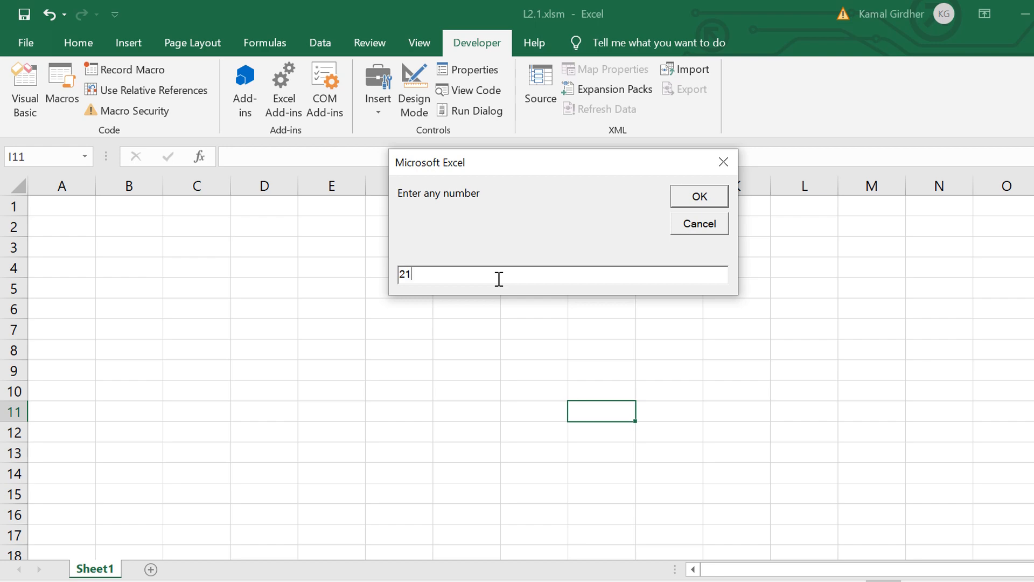
{"action": "left_click", "coordinate": [698, 196]}
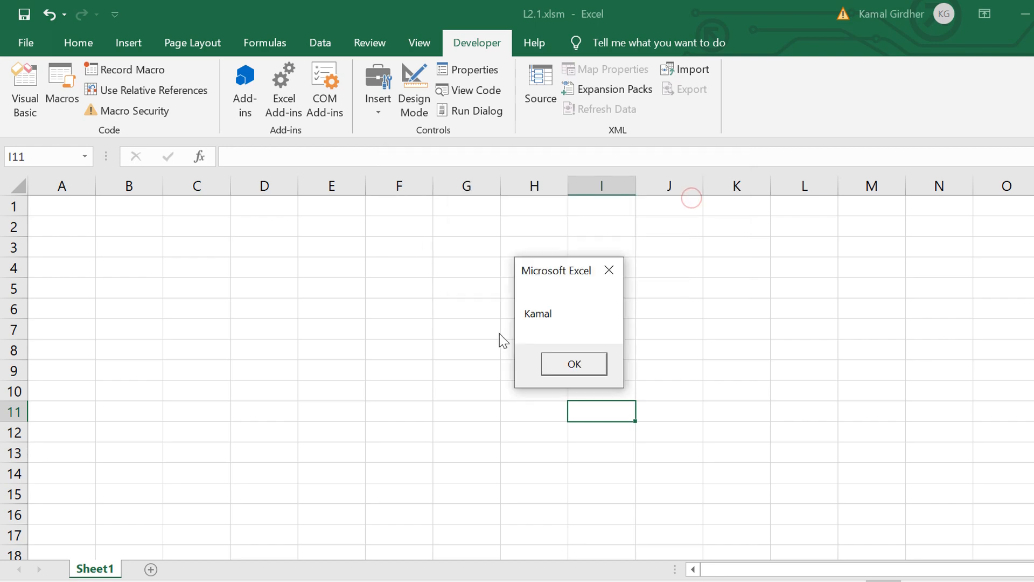
{"action": "left_click", "coordinate": [573, 363]}
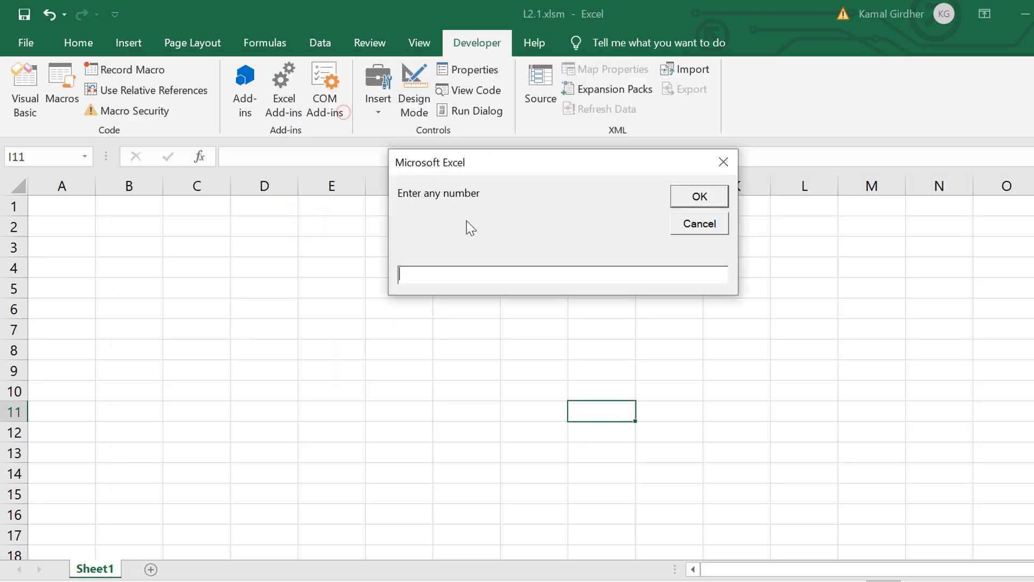
{"action": "type", "text": "333"}
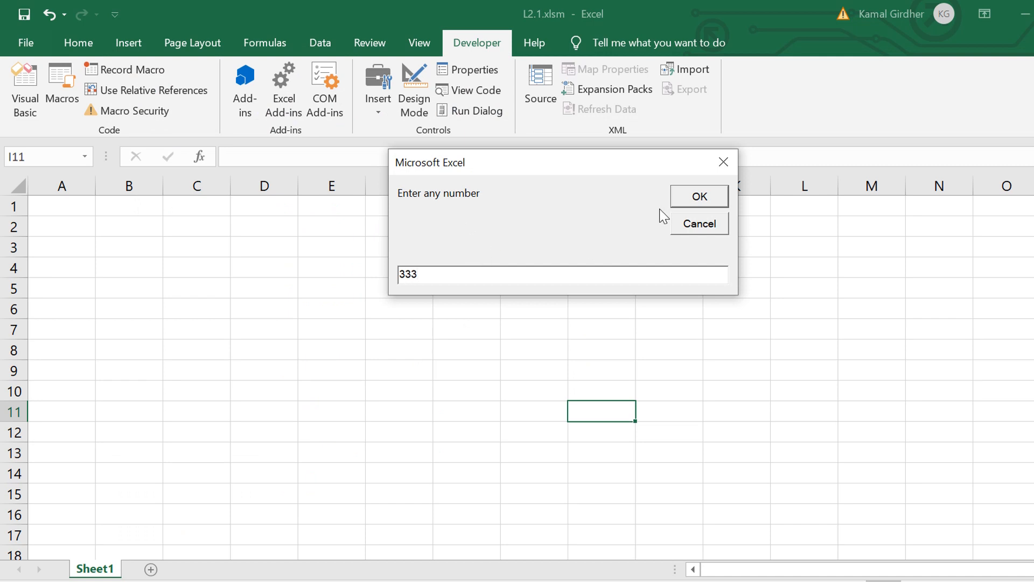
{"action": "left_click", "coordinate": [698, 196]}
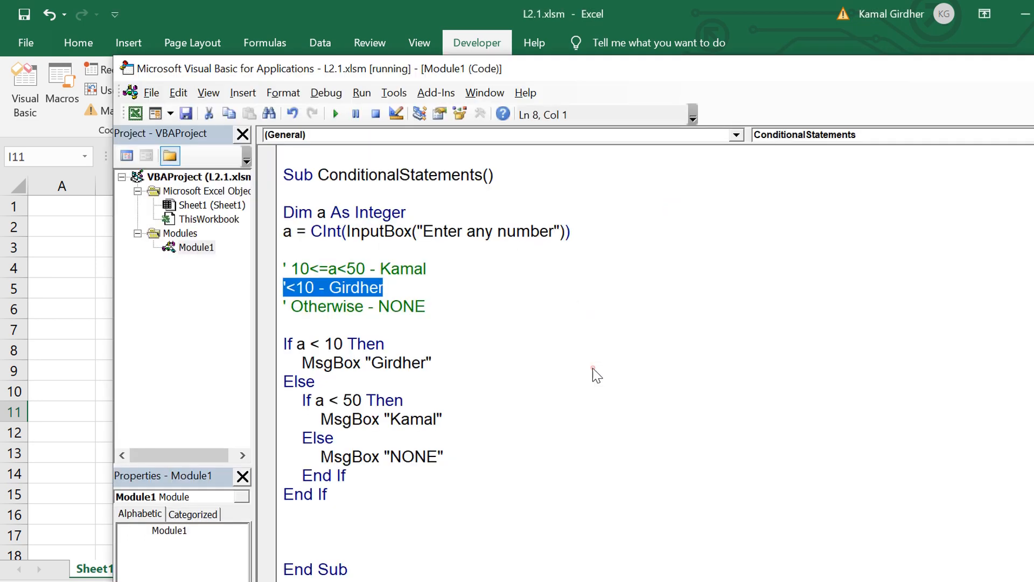
Step: Rewrite the macro as d = InputBox("Enter day (1-7)") with Select Case (d), Case 1: MsgBox "Hi"
{"action": "left_click", "coordinate": [355, 305]}
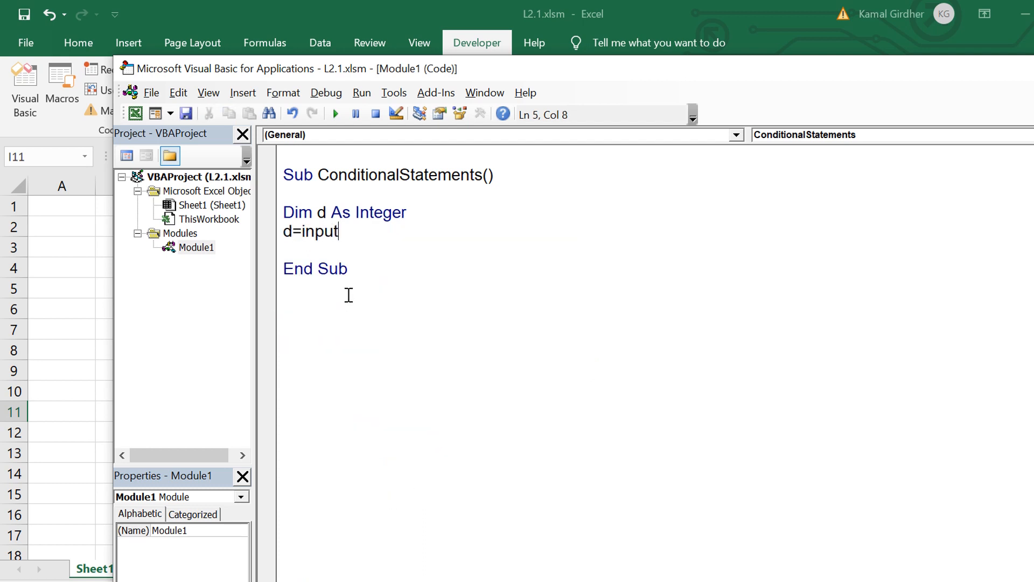
{"action": "type", "text": "box \"Enter \""}
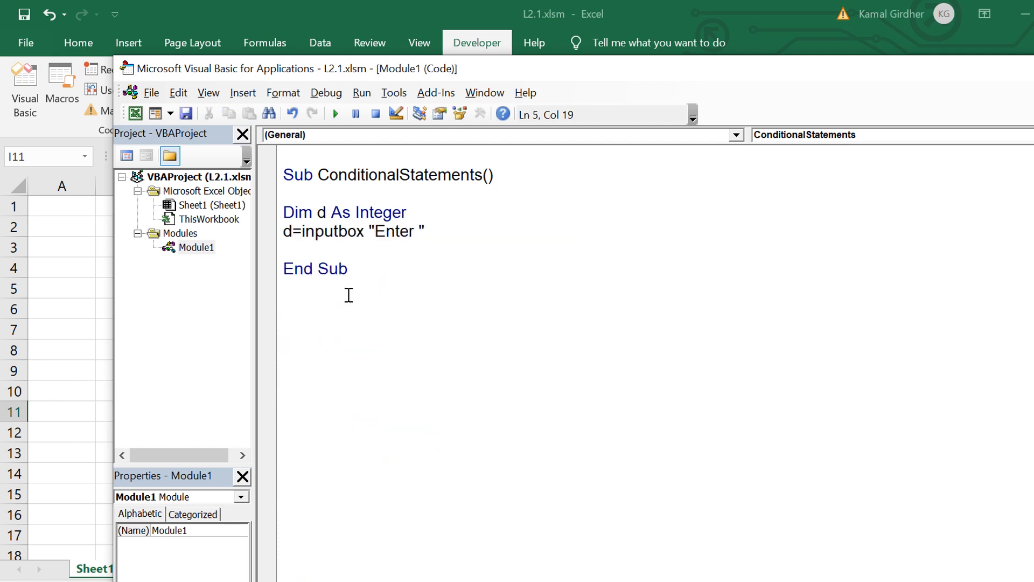
{"action": "type", "text": "day (1-7"}
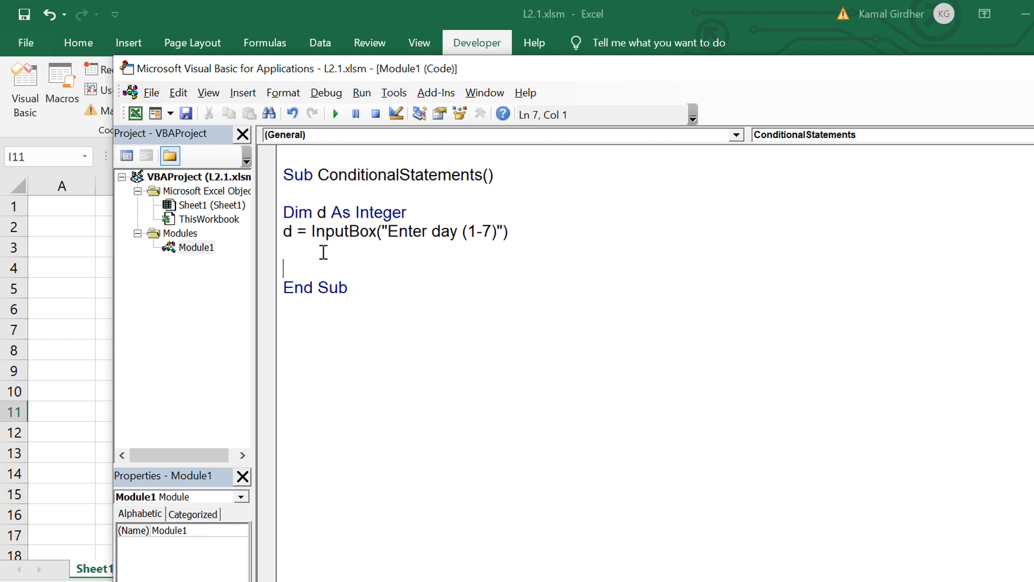
{"action": "type", "text": "Select case (d)"}
{"action": "type", "text": "End Select"}
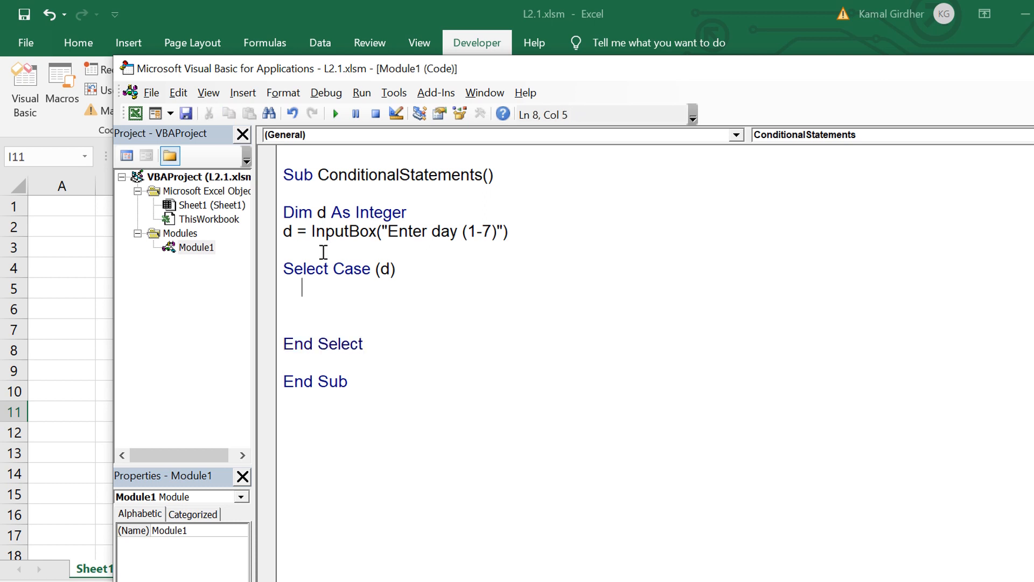
{"action": "type", "text": "Cas"}
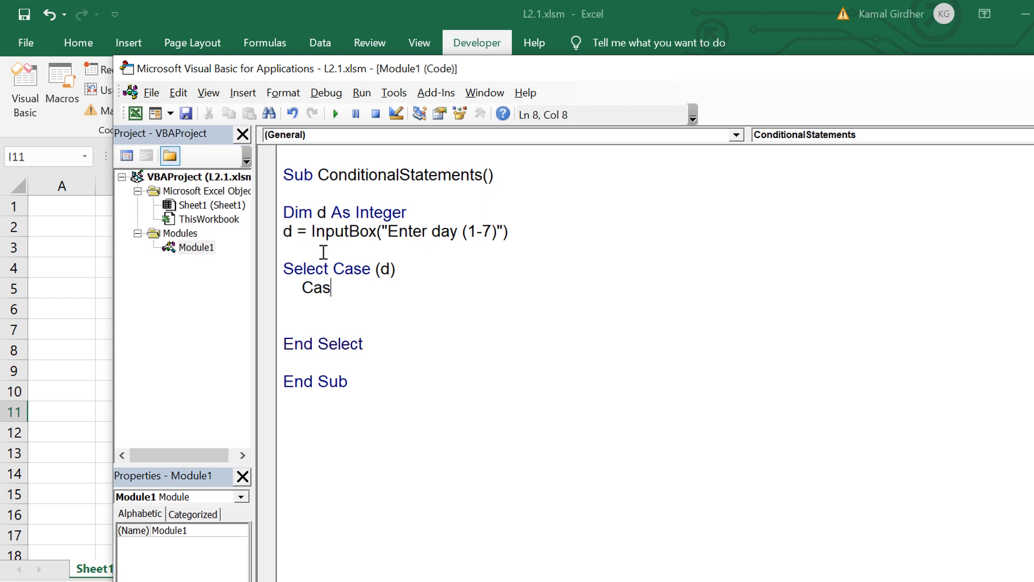
{"action": "type", "text": "e 1:"}
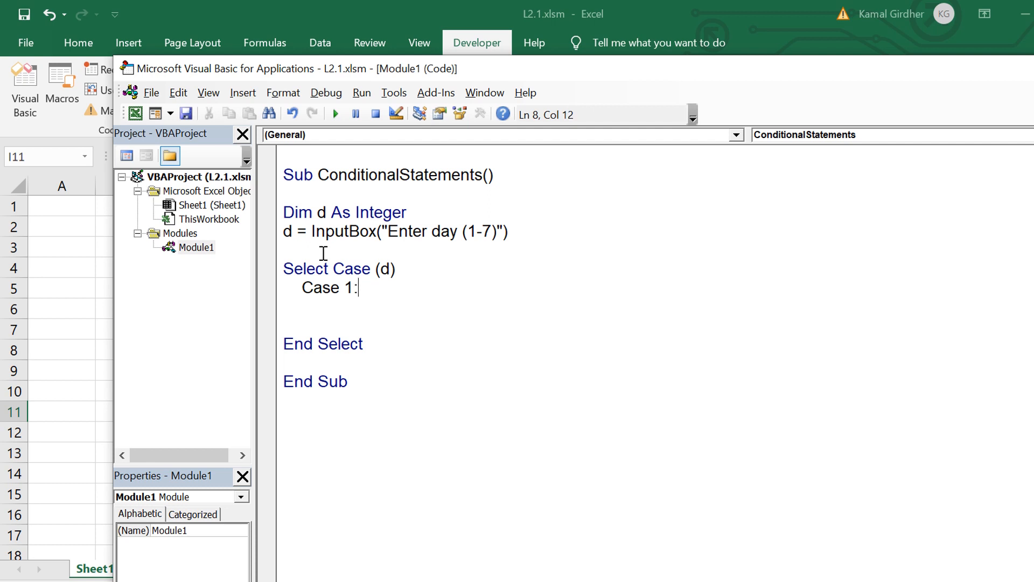
{"action": "type", "text": "Msgbox \""}
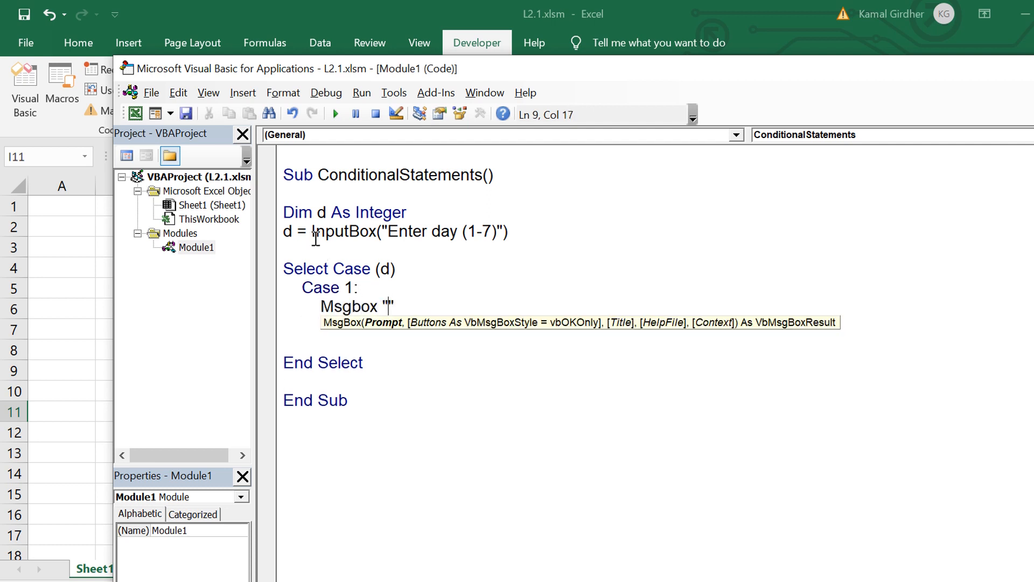
{"action": "type", "text": "Hi"}
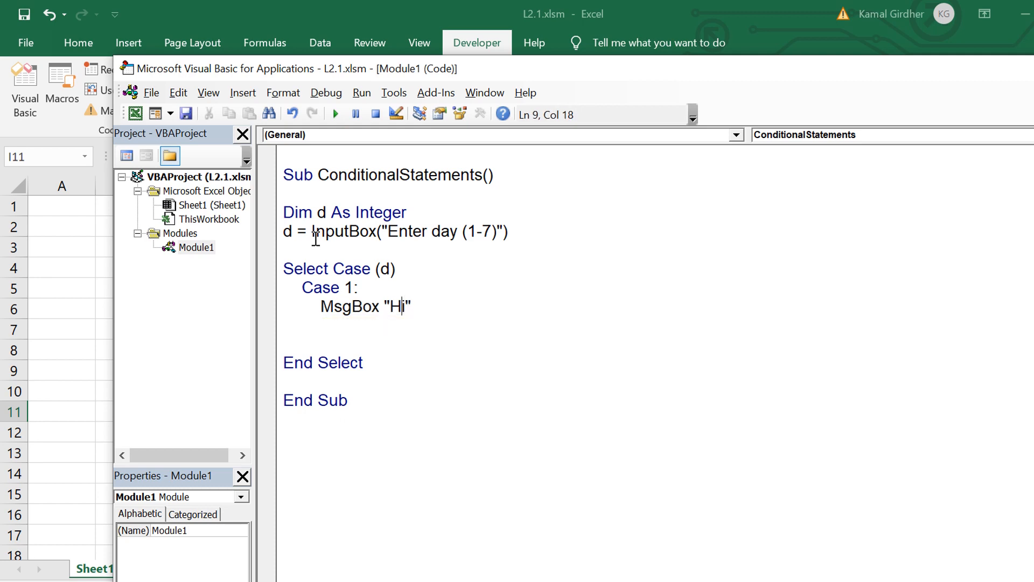
Step: Run the macro and dismiss the Hi message
{"action": "left_click", "coordinate": [334, 113]}
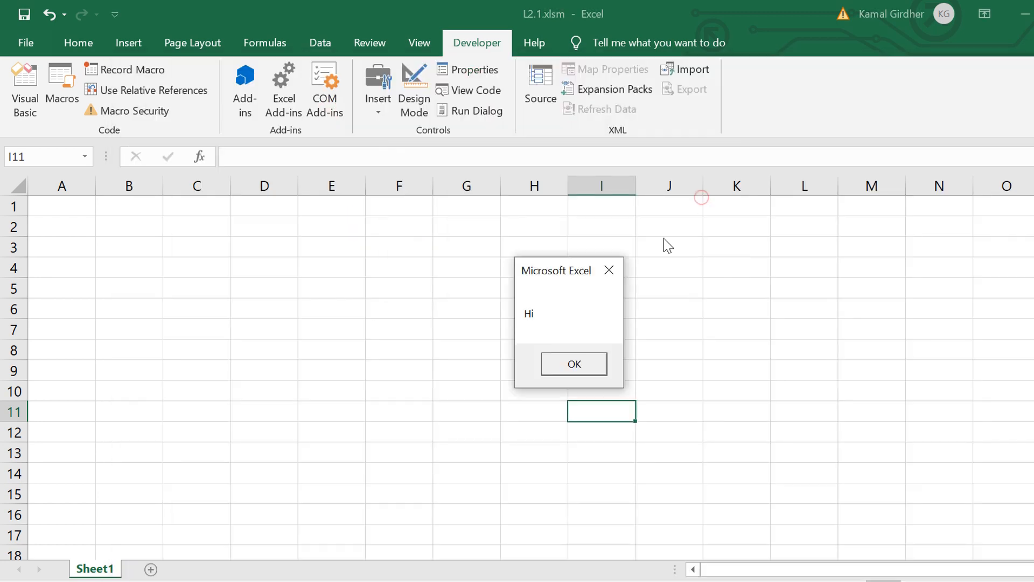
{"action": "left_click", "coordinate": [572, 363]}
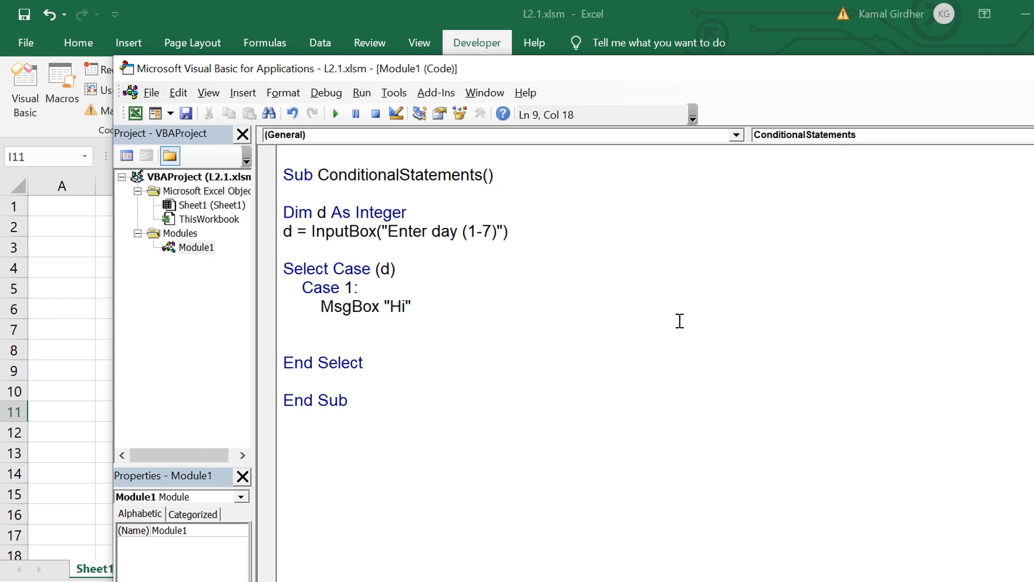
Step: Extend the cases to days 1-7 showing Mon through Sun, then run the macro
{"action": "type", "text": "Mo"}
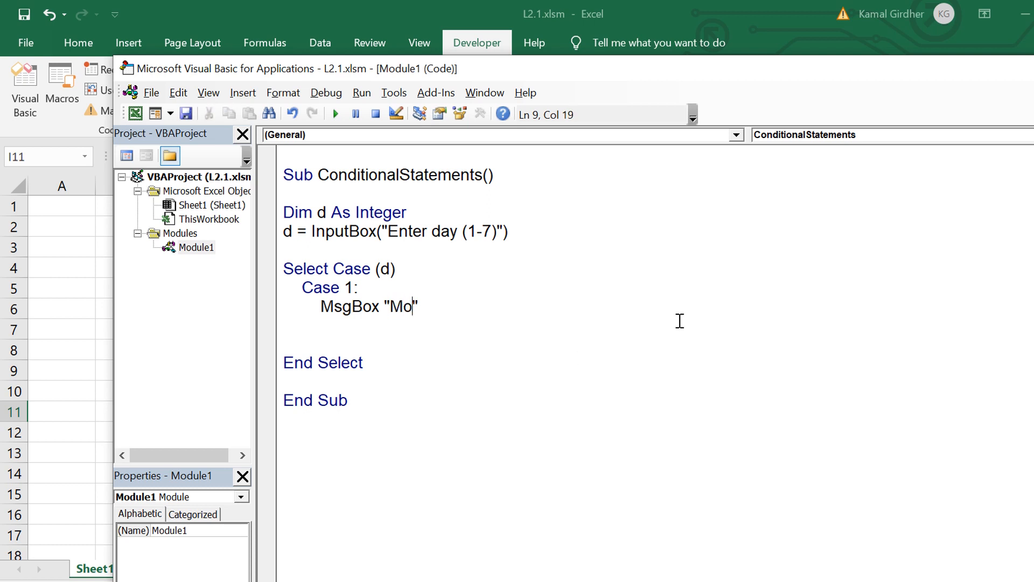
{"action": "type", "text": "n"}
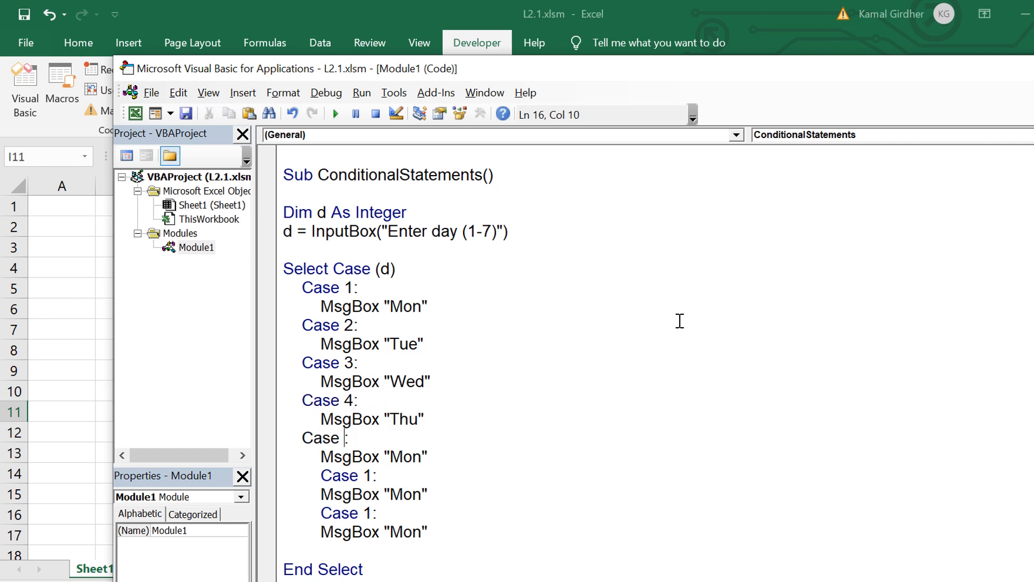
{"action": "type", "text": "5:"}
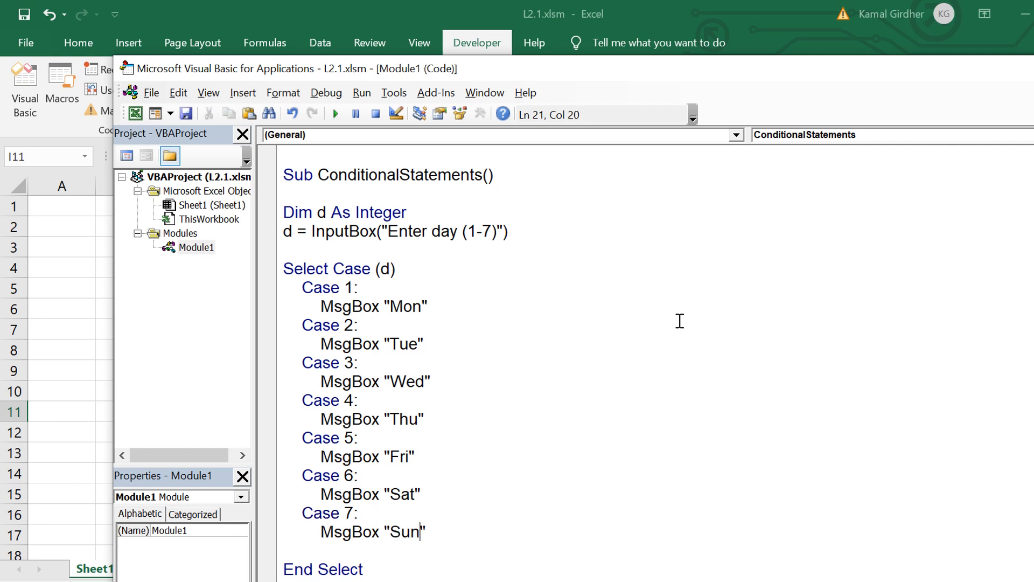
{"action": "left_click", "coordinate": [428, 306]}
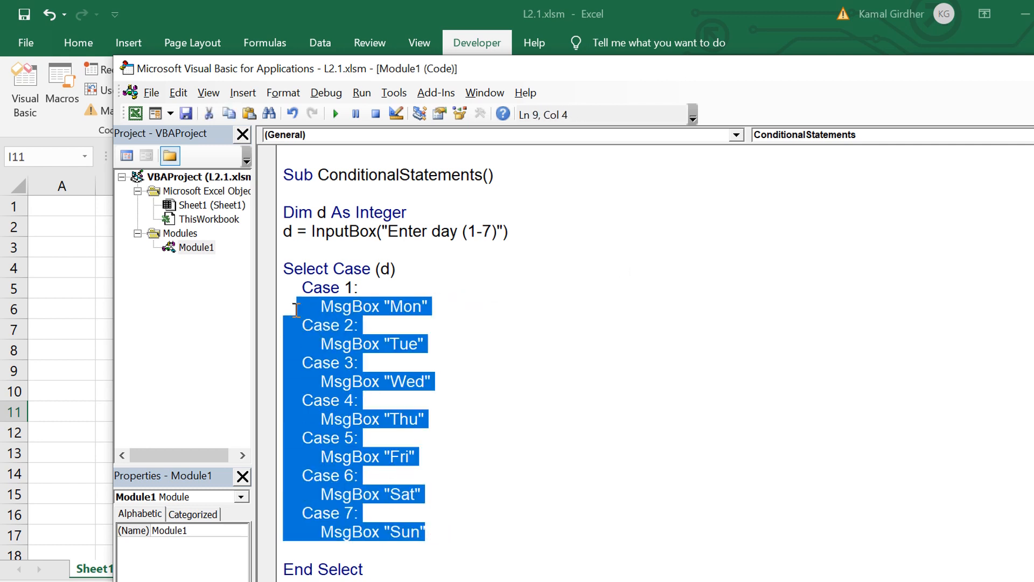
{"action": "left_click", "coordinate": [335, 113]}
{"action": "type", "text": "5"}
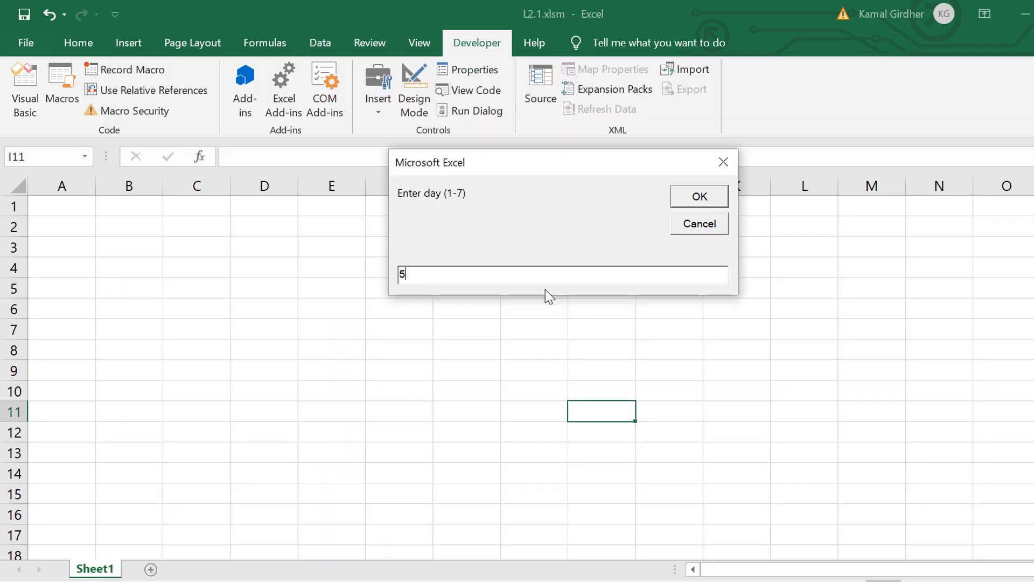
Step: Submit day 5 and dismiss the Fri message
{"action": "left_click", "coordinate": [699, 196]}
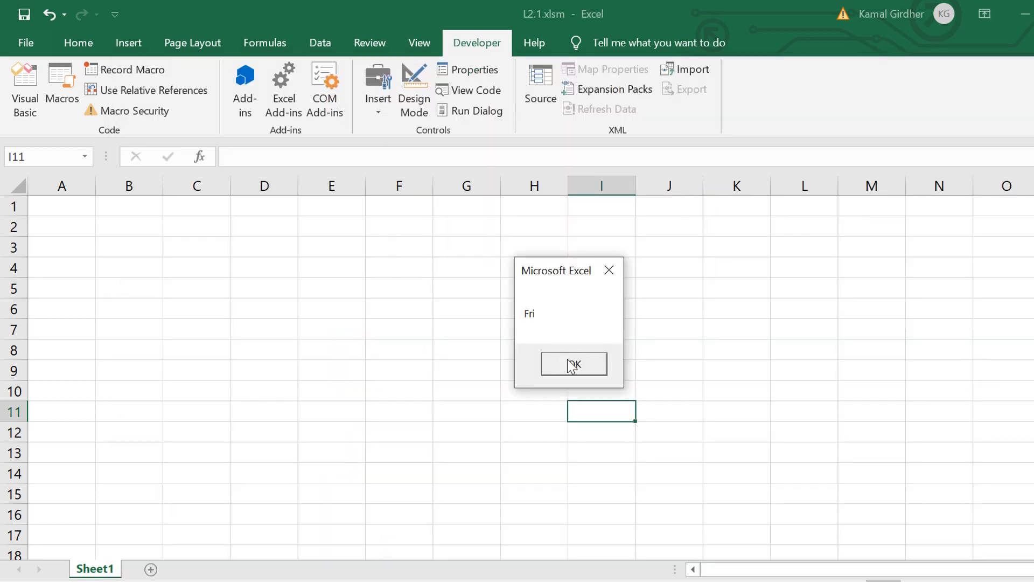
{"action": "left_click", "coordinate": [573, 364]}
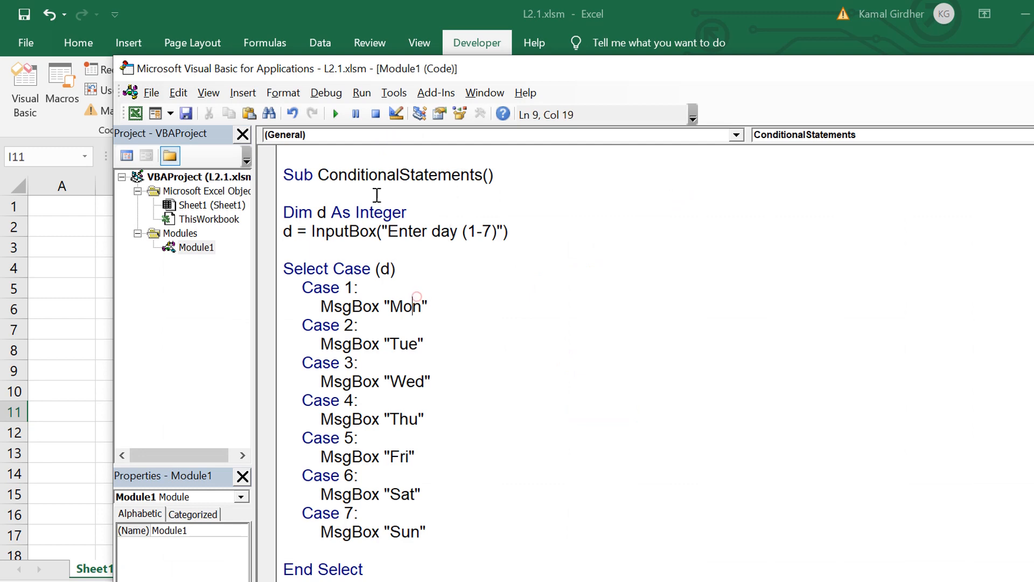
Step: Add Case Else: MsgBox "Invalid number" before End Select
{"action": "left_click", "coordinate": [335, 113]}
{"action": "type", "text": "C"}
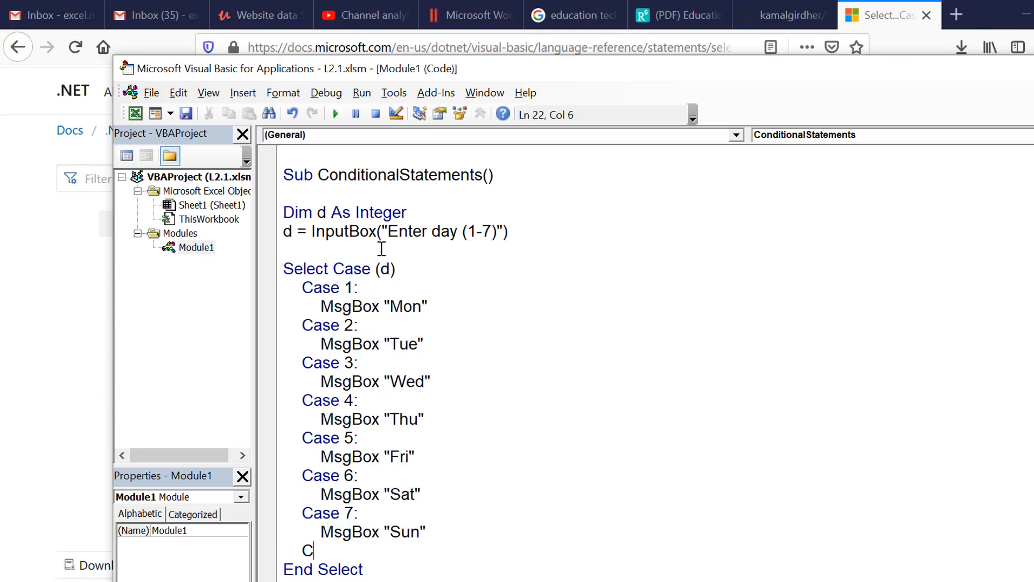
{"action": "type", "text": "ase Else"}
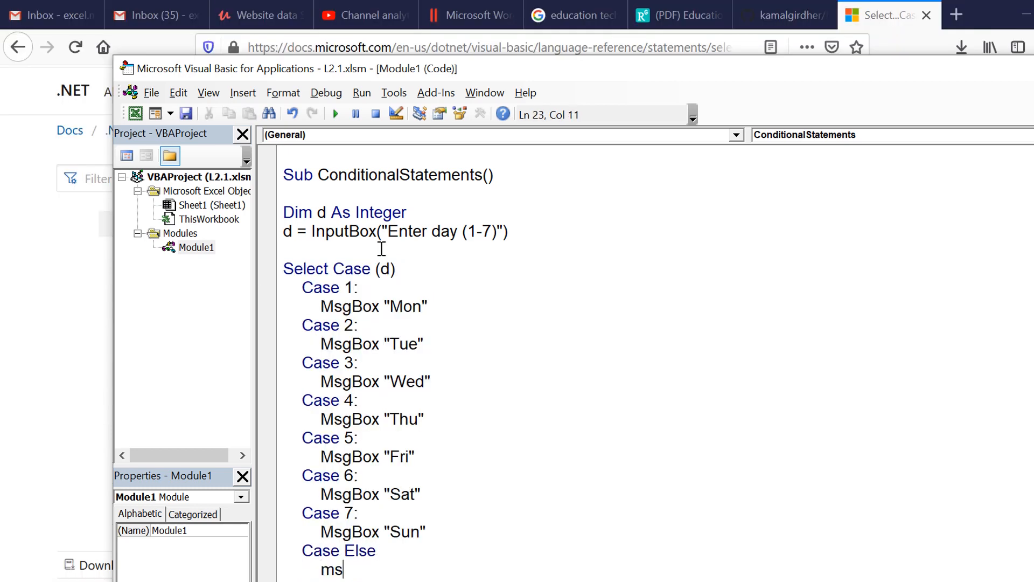
{"action": "type", "text": "gbox"}
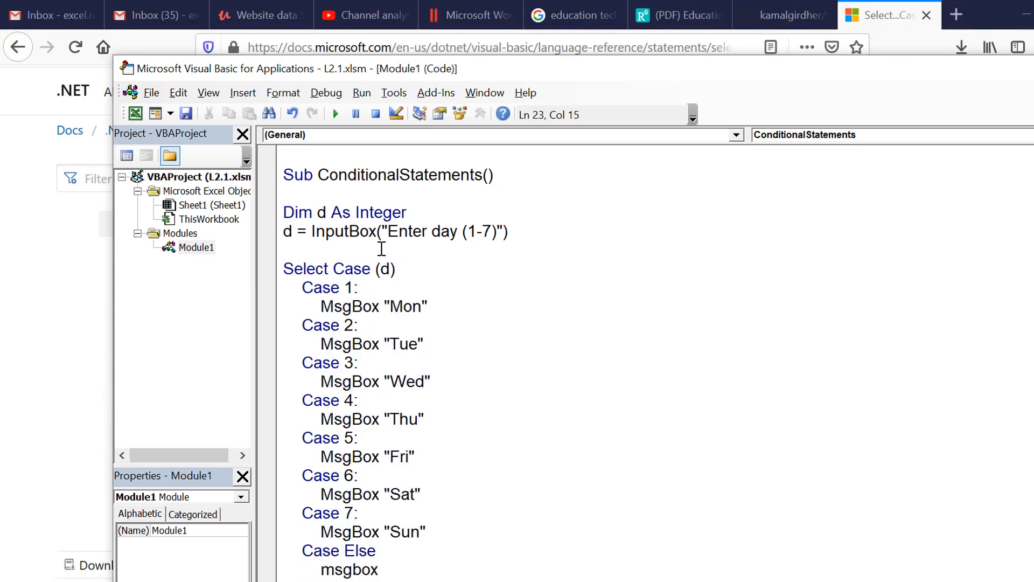
{"action": "type", "text": "Nl"}
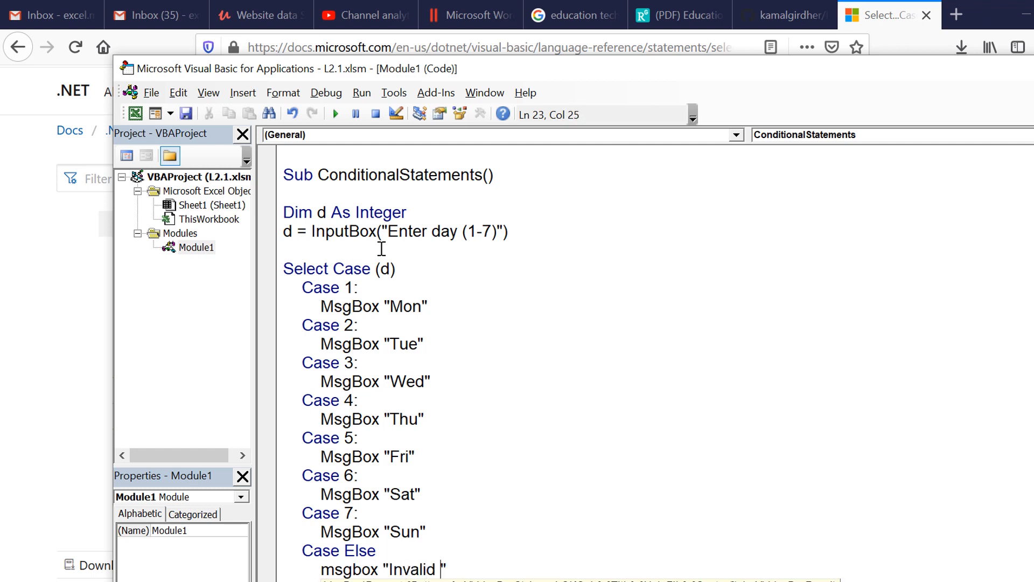
{"action": "type", "text": "number"}
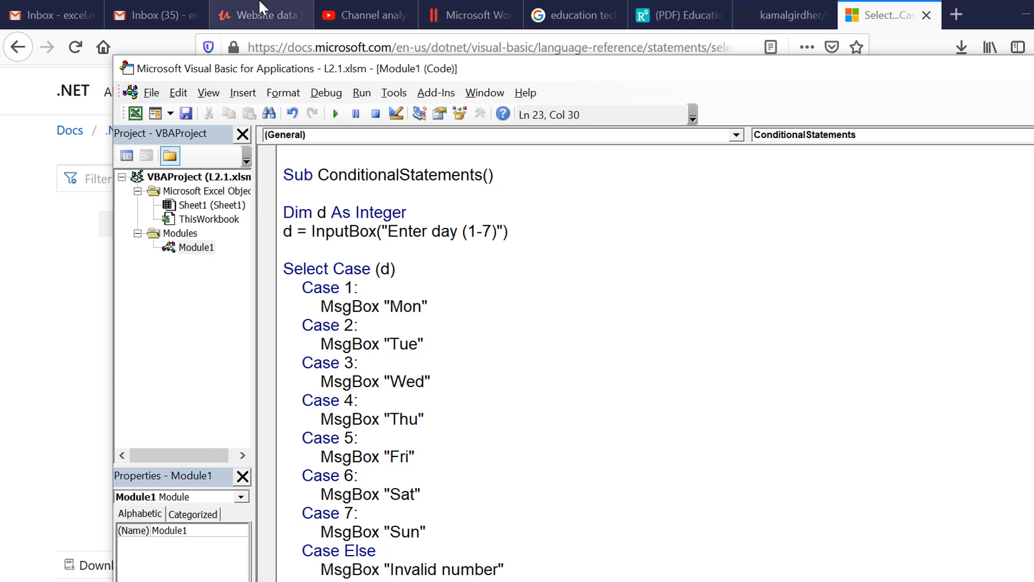
Step: Run the macro and enter 33 to see the 'Invalid number' message
{"action": "left_click", "coordinate": [335, 115]}
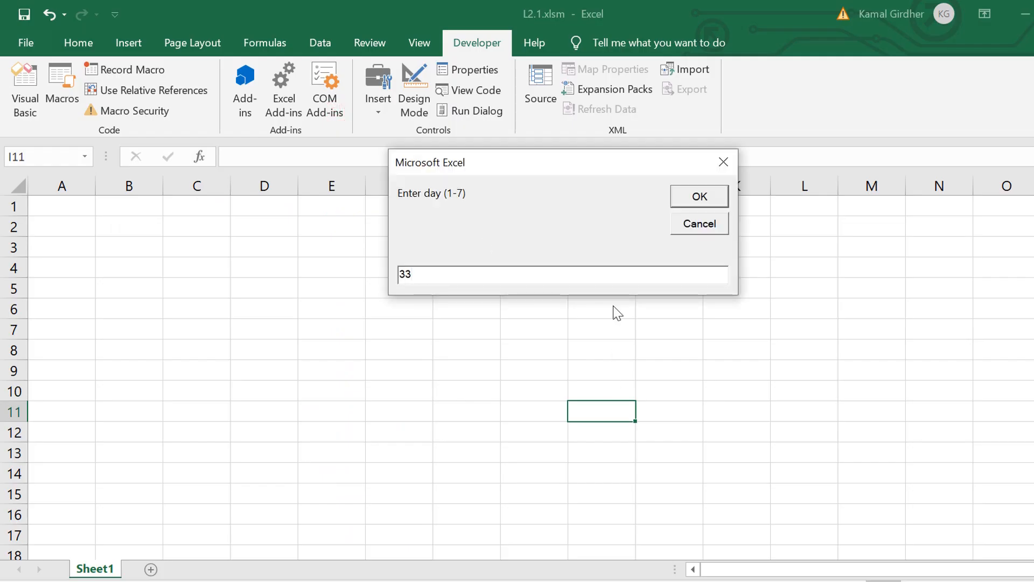
{"action": "left_click", "coordinate": [698, 196]}
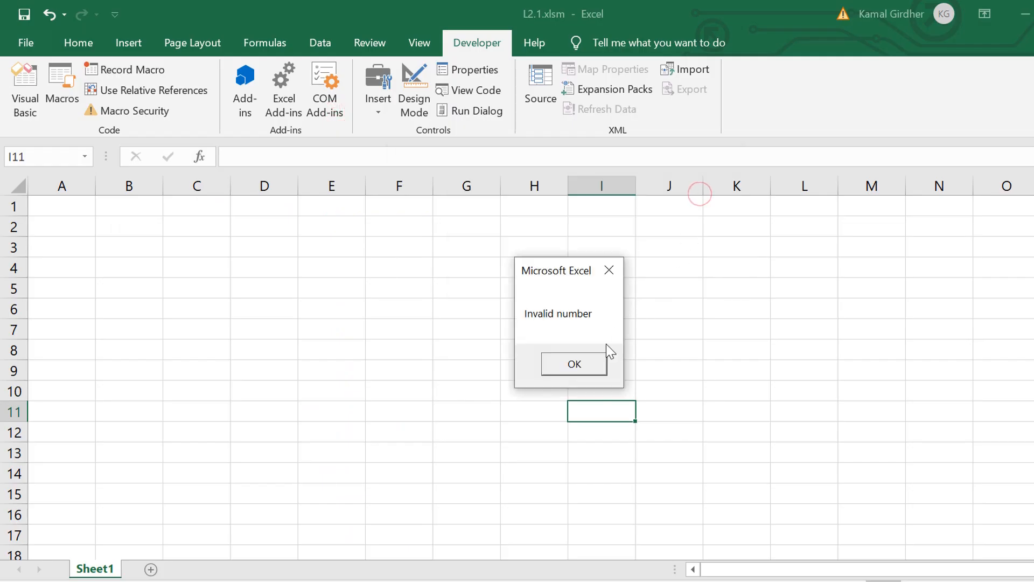